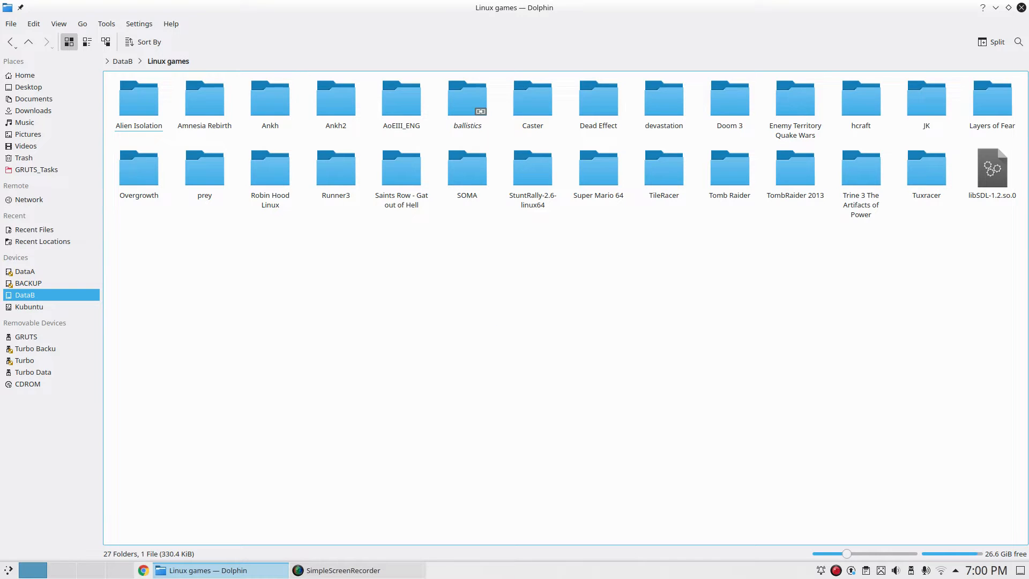
Navigate to the Caster game folder and open a terminal there via Open Terminal Here.
left_click(204, 94)
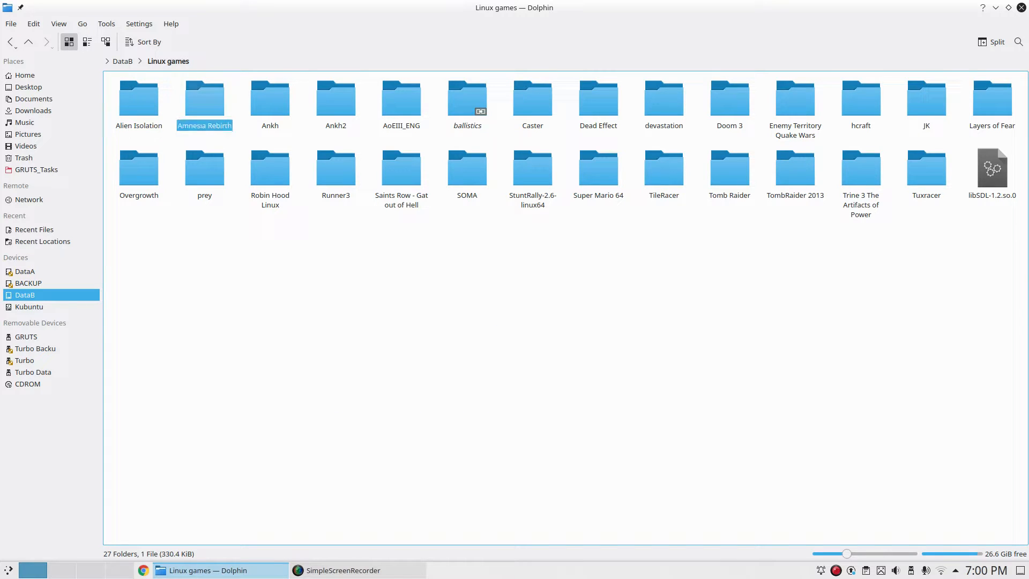
left_click(269, 168)
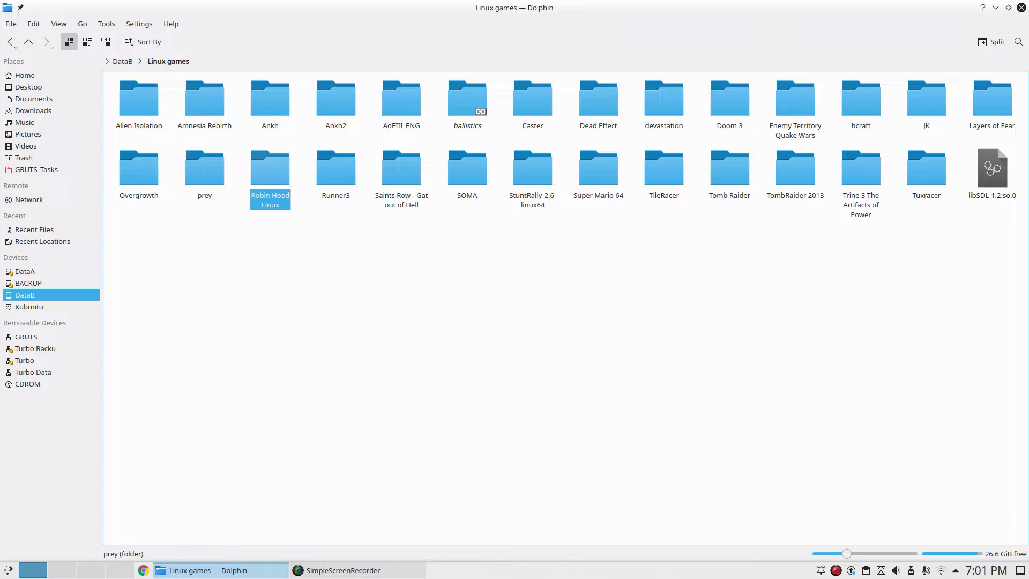
left_click(401, 168)
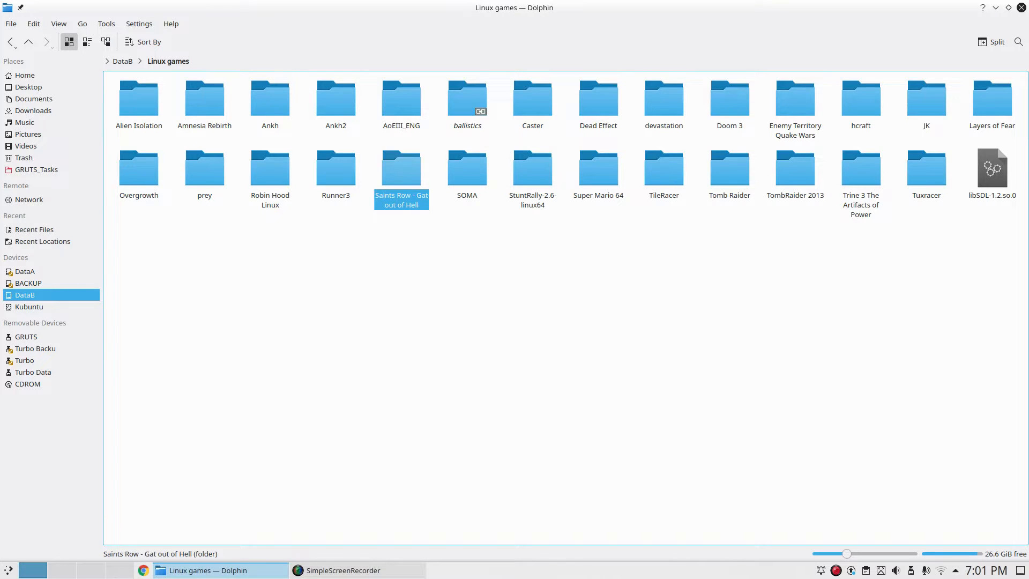
left_click(533, 96)
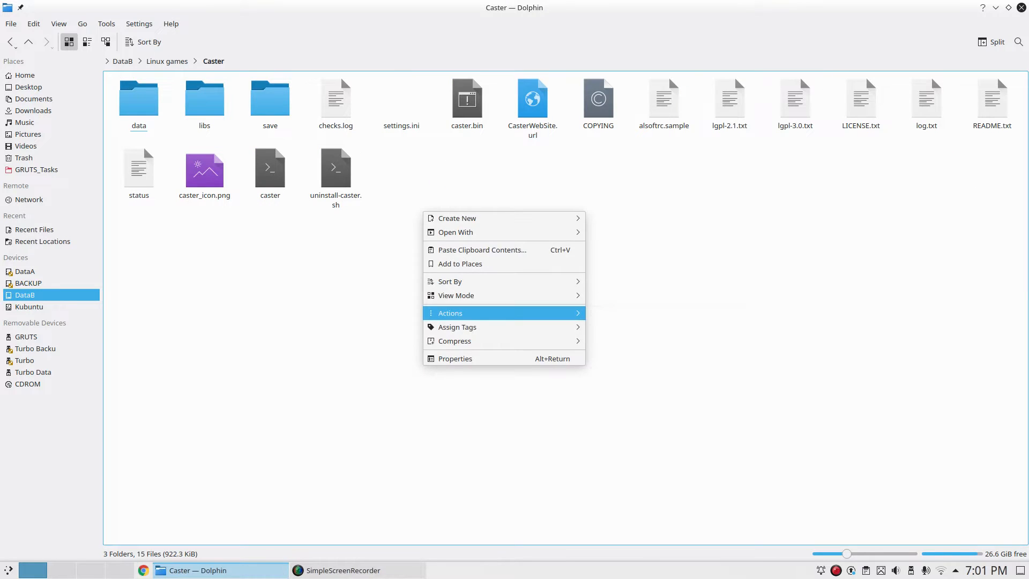
left_click(449, 312)
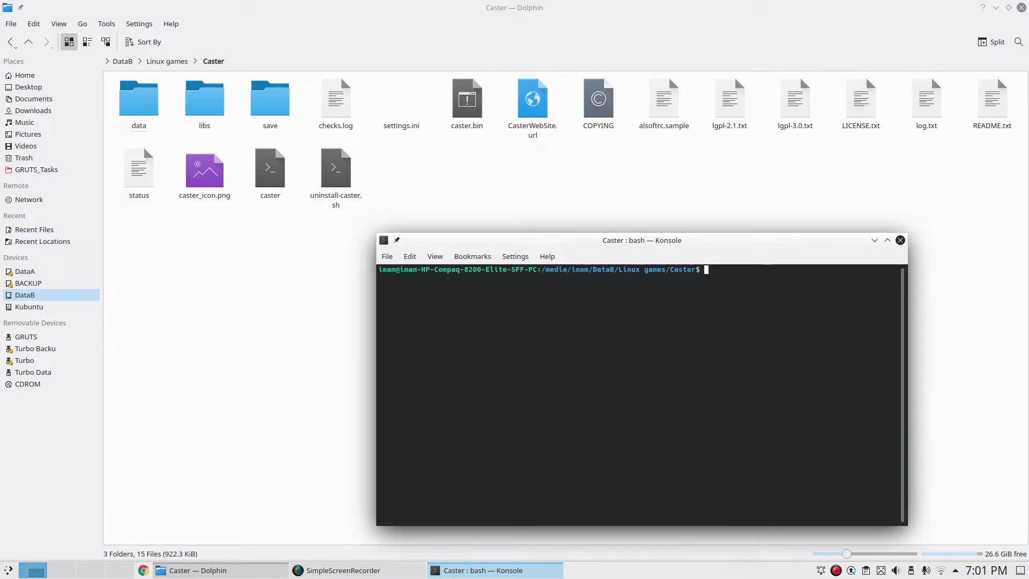
Export GALLIUM_HUD=fps and check the folder contents and glxinfo output.
type("export GALLIUM_HUD=fps")
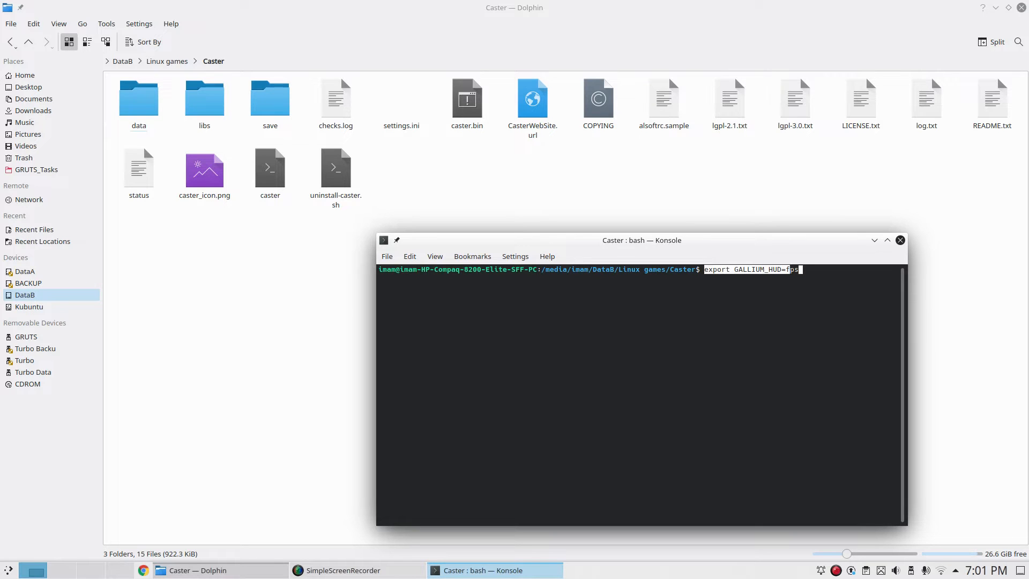
key("Return")
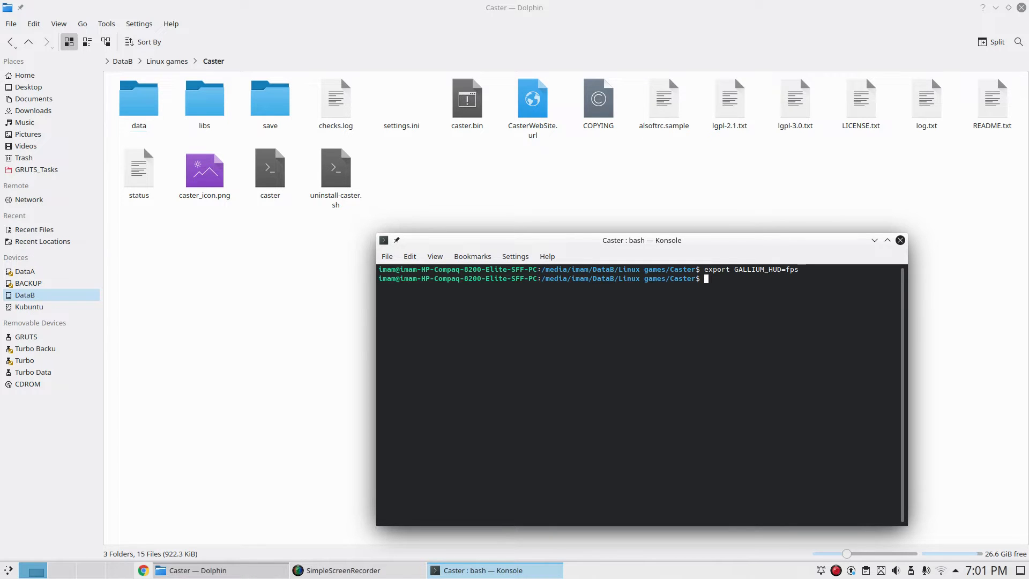
type("ls")
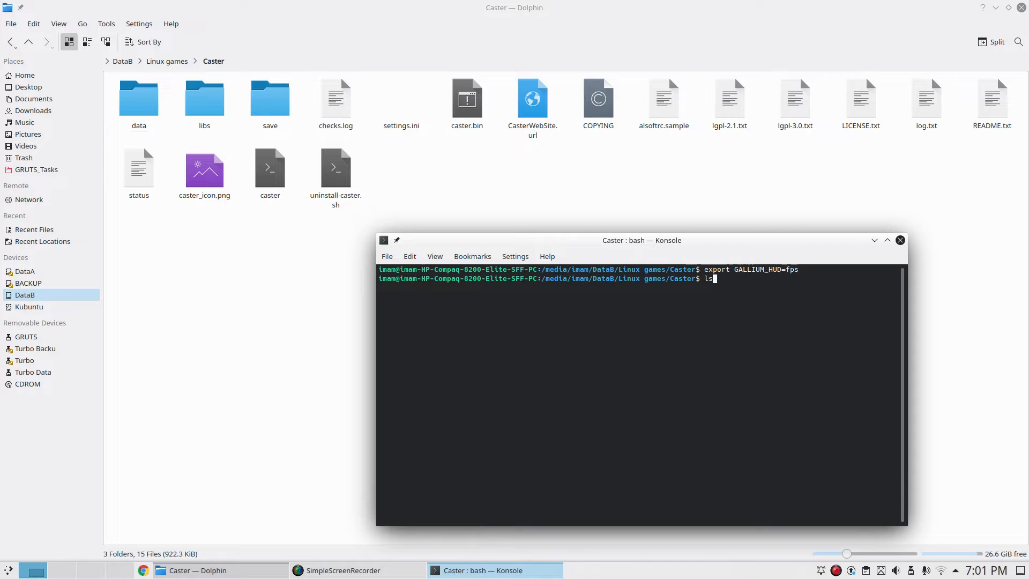
type("glxinfo | less")
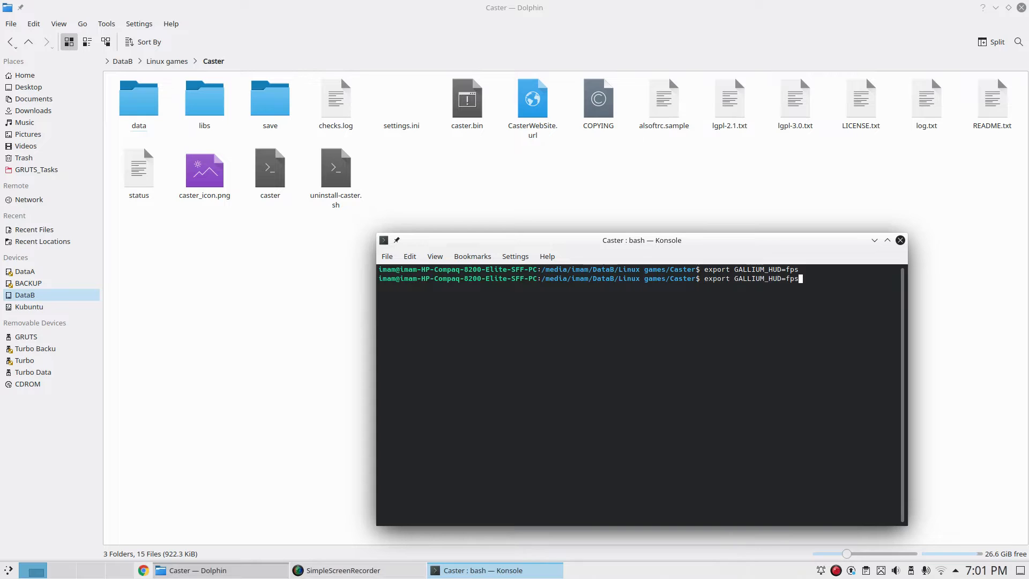
Launch Caster with vblank_mode=0 after correcting the recalled game name.
type("./Bin/ssam_lnx")
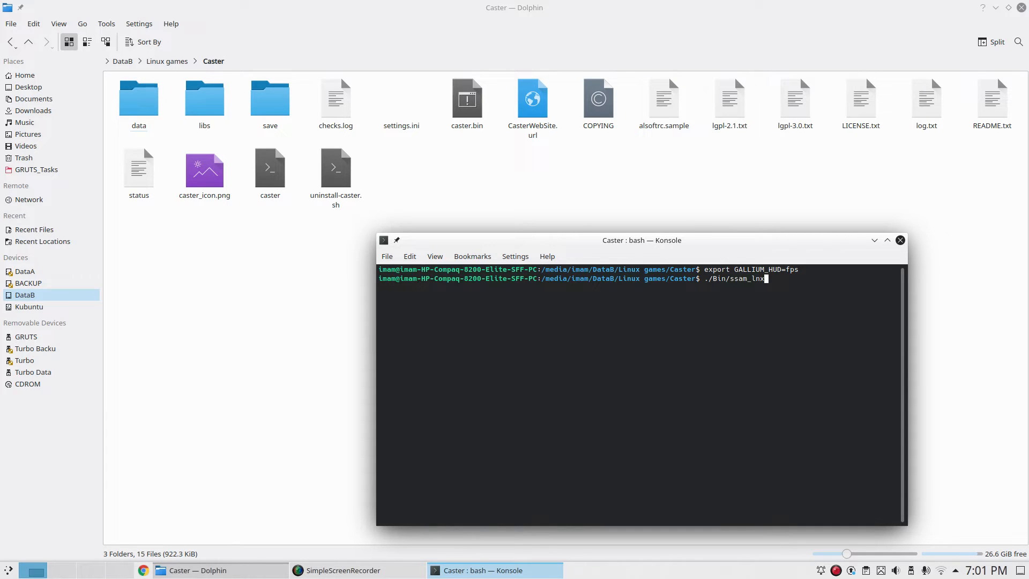
type("vblank_mode=0 ./ballistics.dynamic")
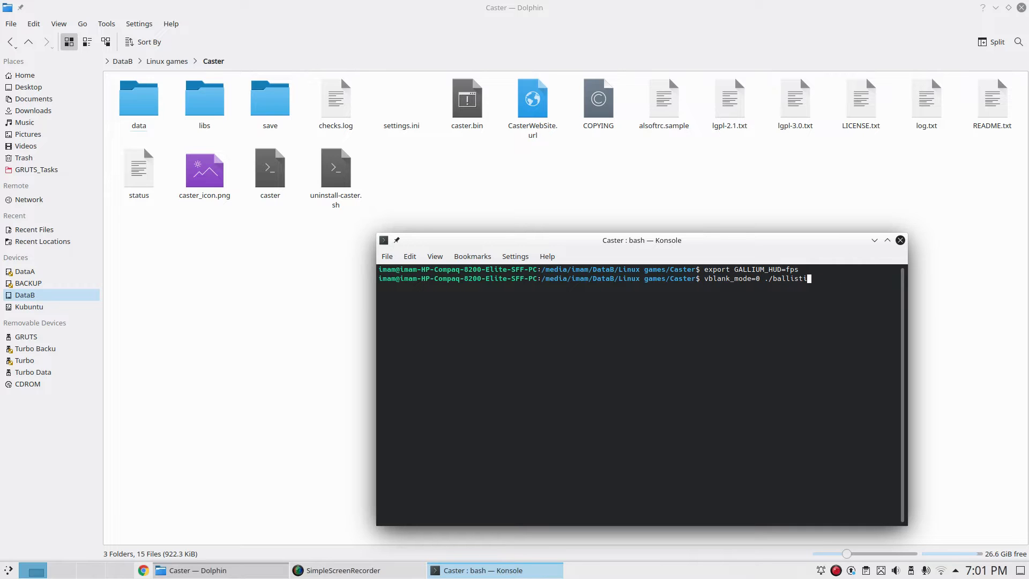
key("BackSpace")
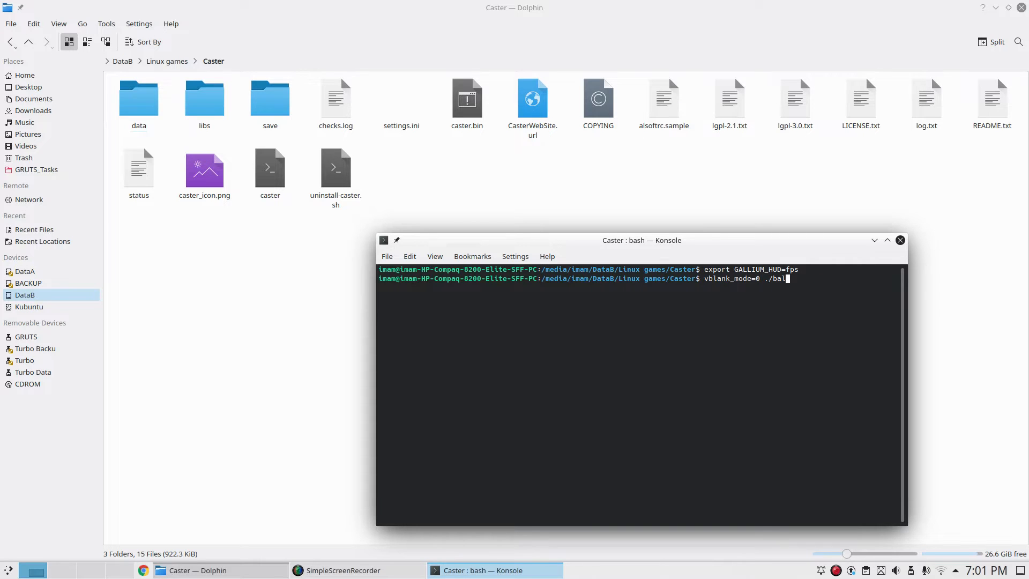
key("BackSpace")
type("caster")
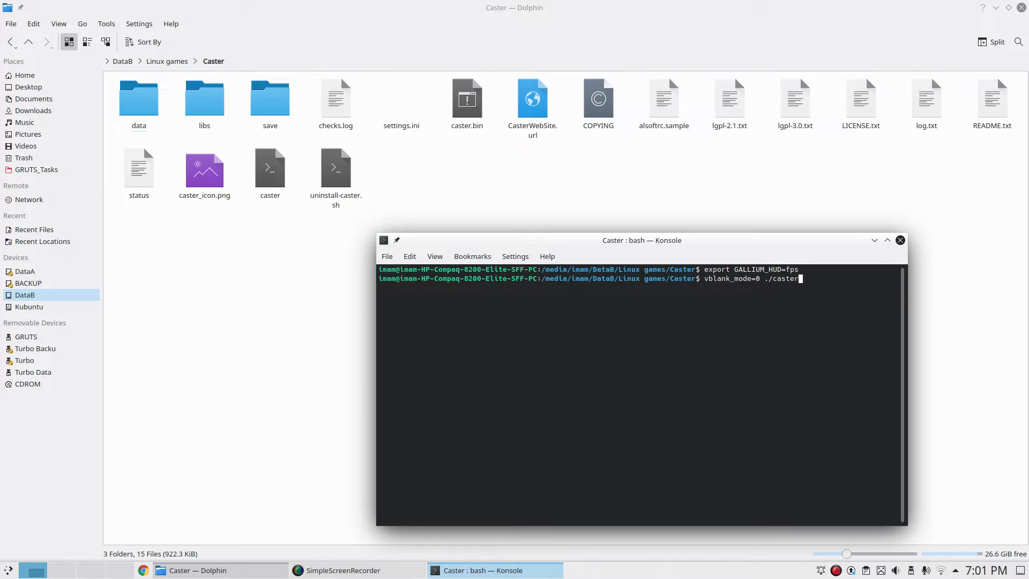
key("Return")
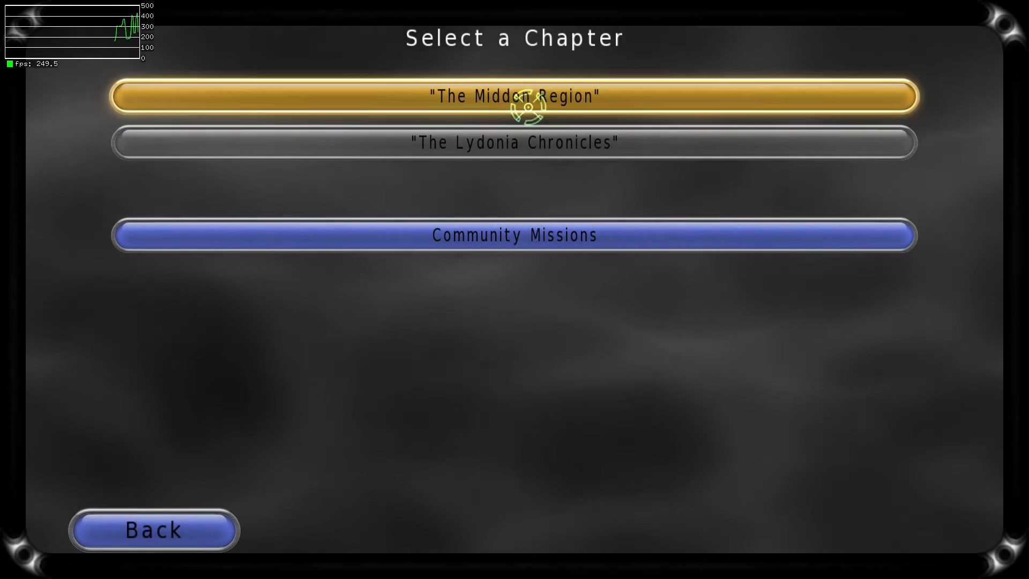
Play The Midden Region chapter with the fps overlay, then quit to the terminal.
left_click(513, 96)
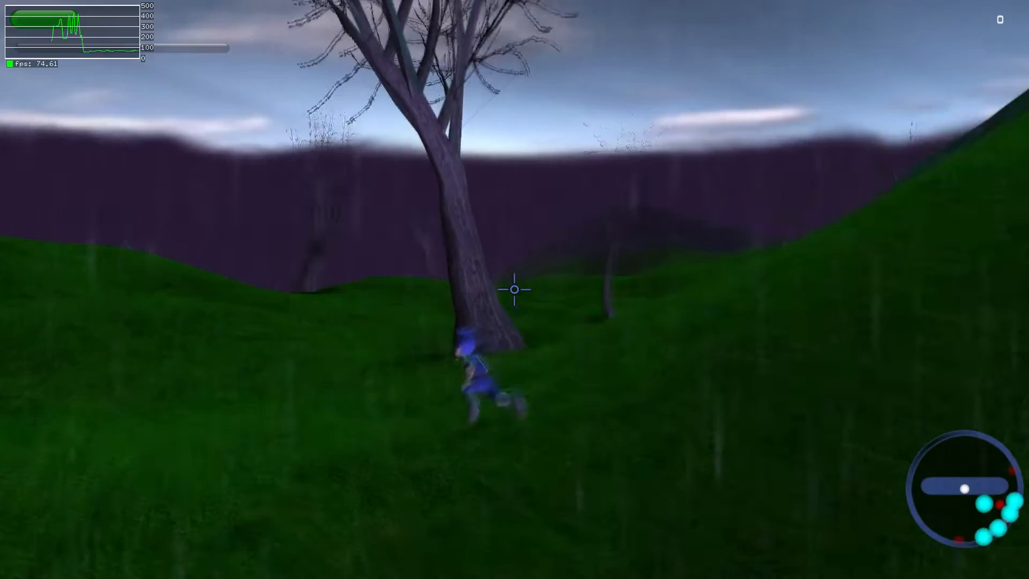
key("Escape")
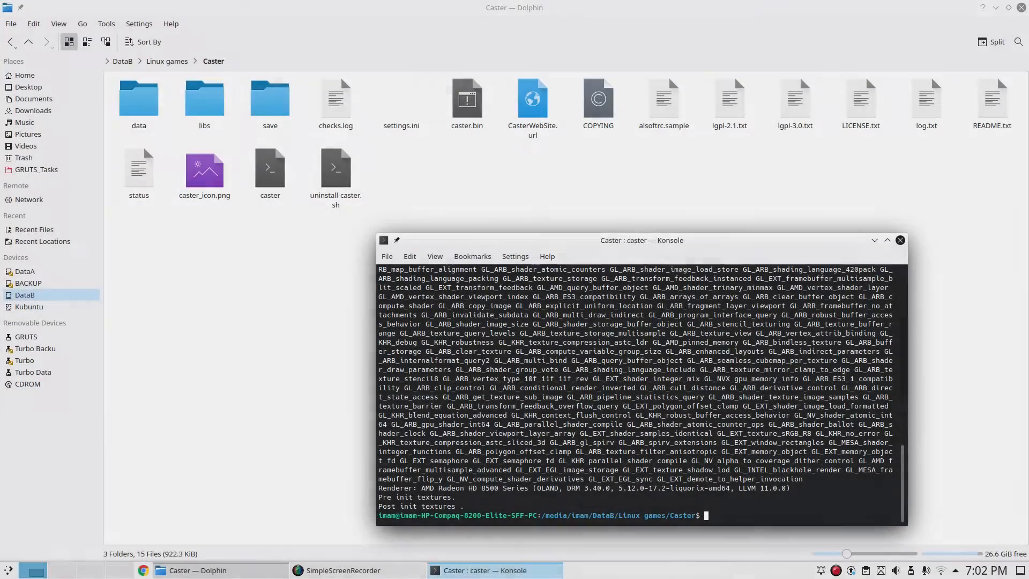
Export VK_ICD_FILENAMES pointing at the Radeon Vulkan ICD json file.
type("export GALLIUM_HUD=fps")
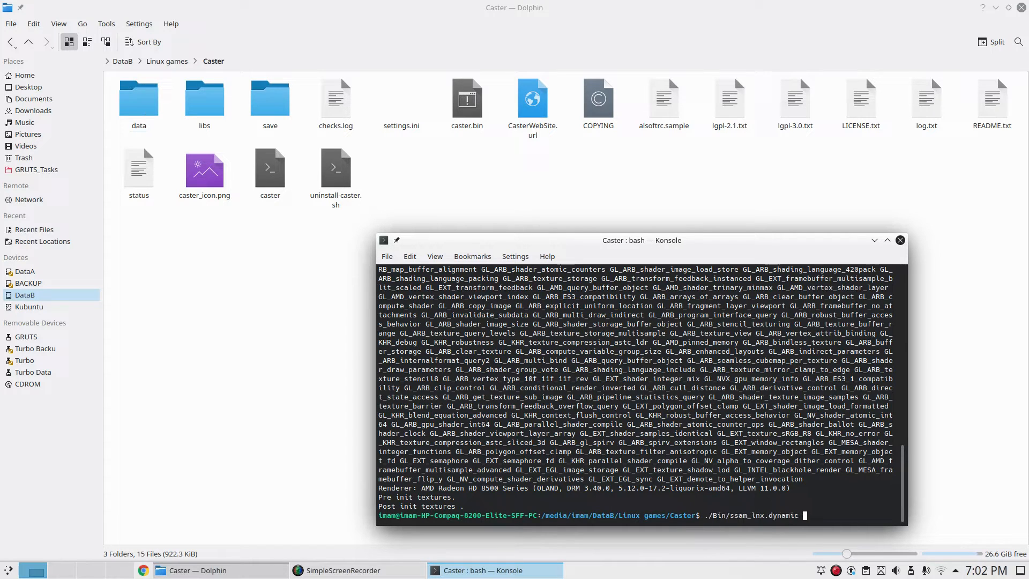
type("export GALLIUM_HUD=fps")
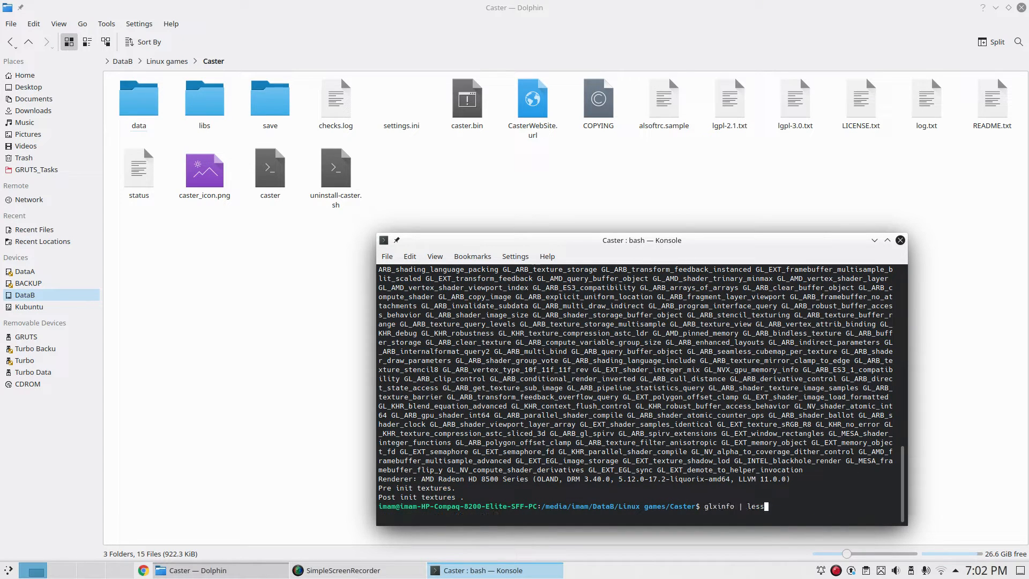
type("export VK_ICD_FILENAMES=\"/usr/share/vulkan/icd.d/radeon_icd.x86_64.json\"")
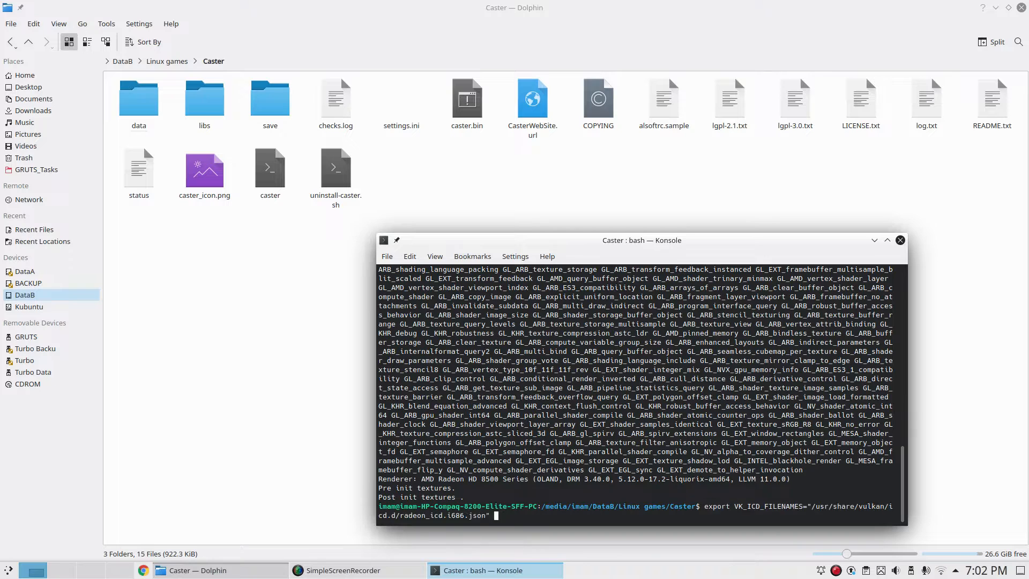
key("Return")
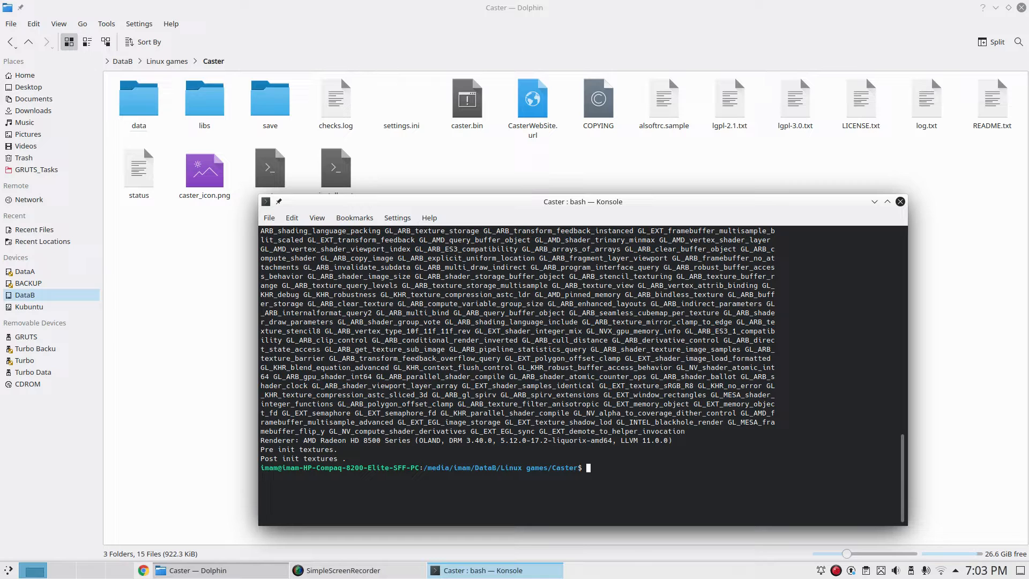
type("file")
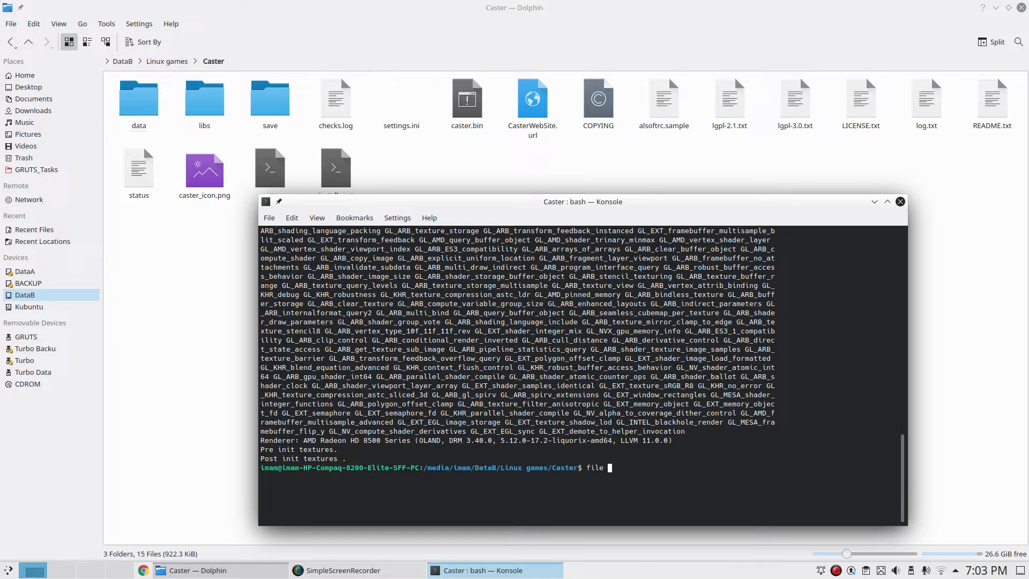
key("BackSpace")
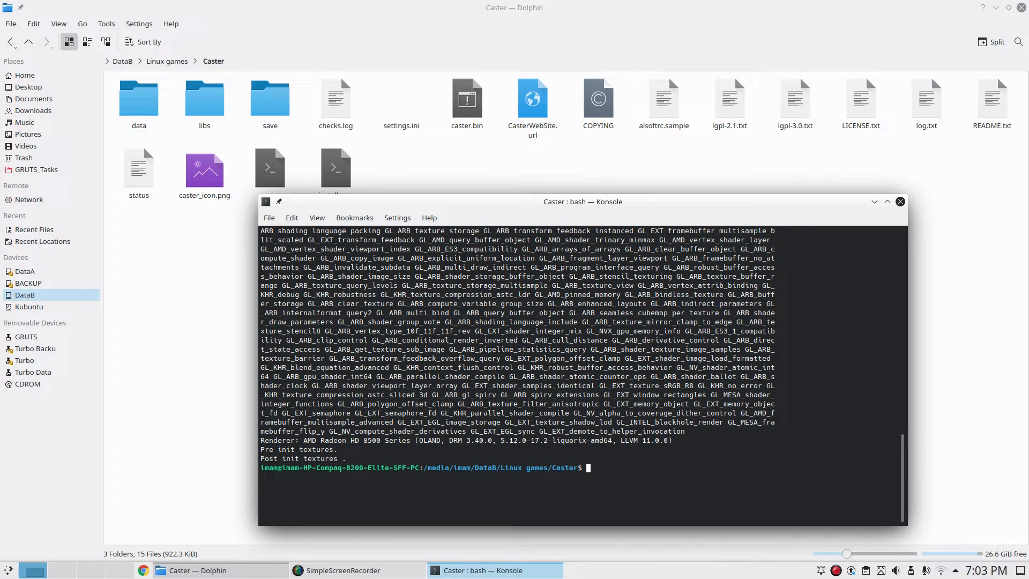
type("./Bin/ssam_lnx")
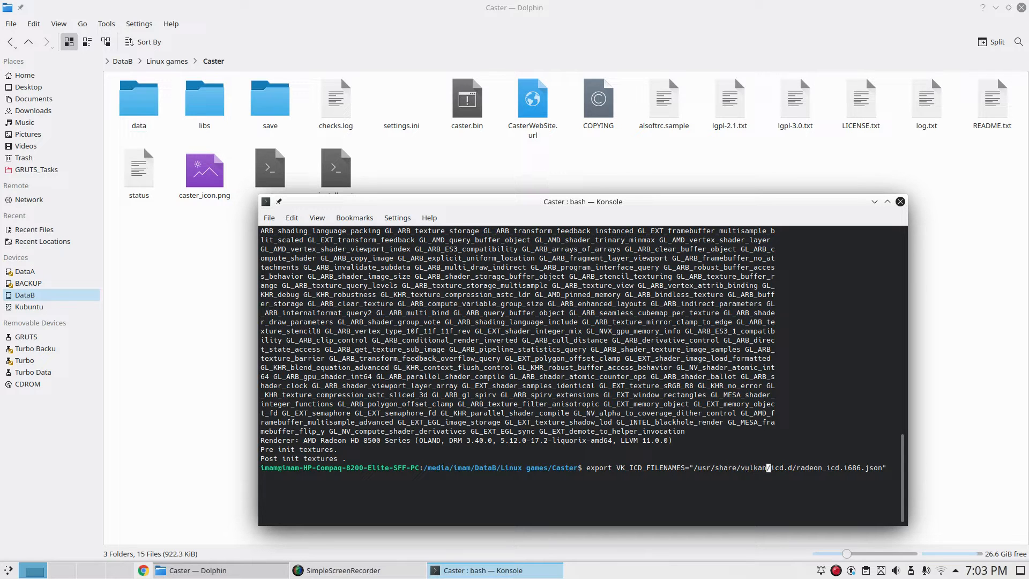
key("Return")
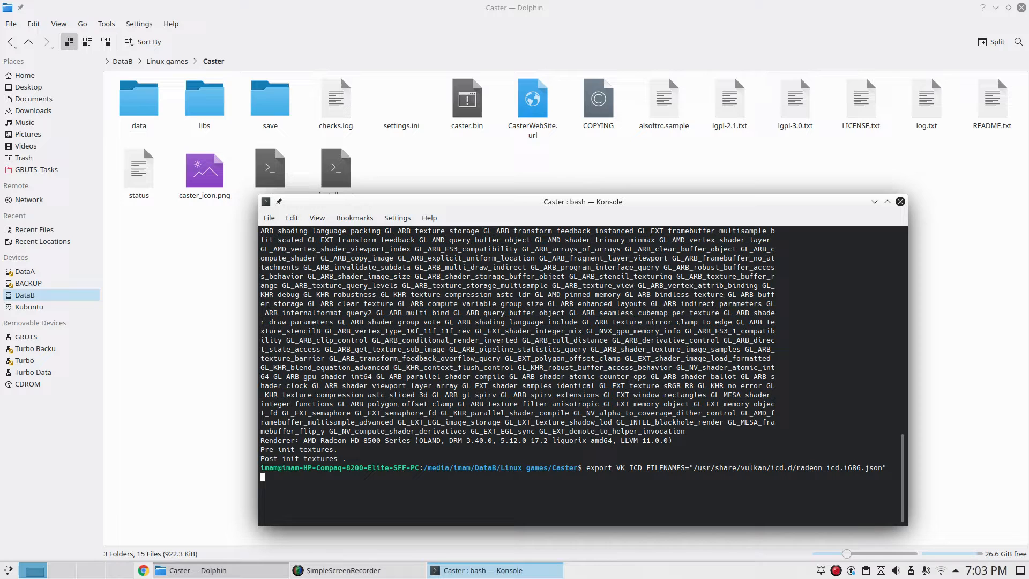
Export MESA_LOADER_DRIVER_OVERRIDE=zink and relaunch Caster under Zink.
type("./Bin/ssam_lnx")
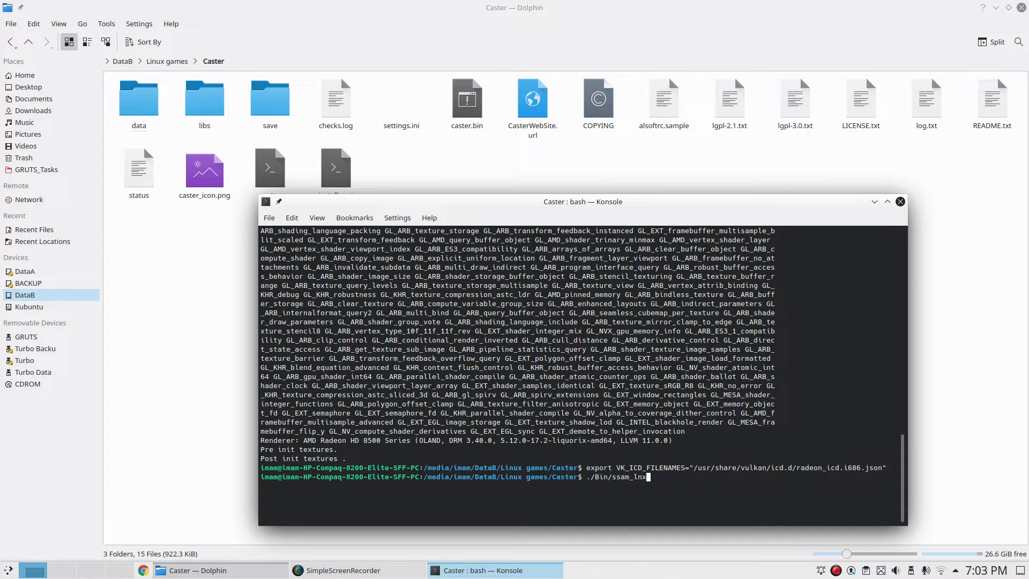
type("file ballistics.dynamic")
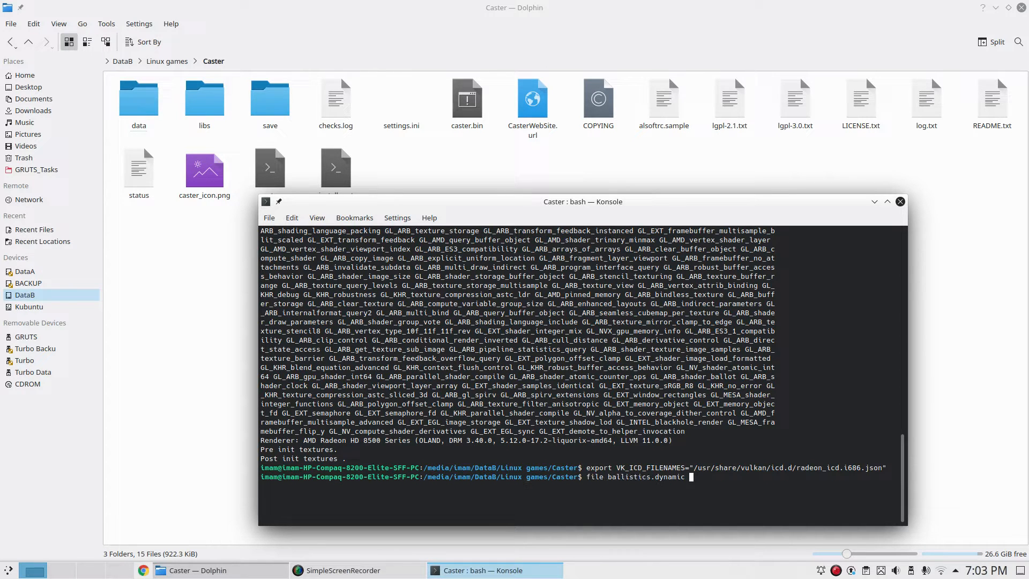
type("export MESA_LOADER_DRIVER_OVERRIDE=zink")
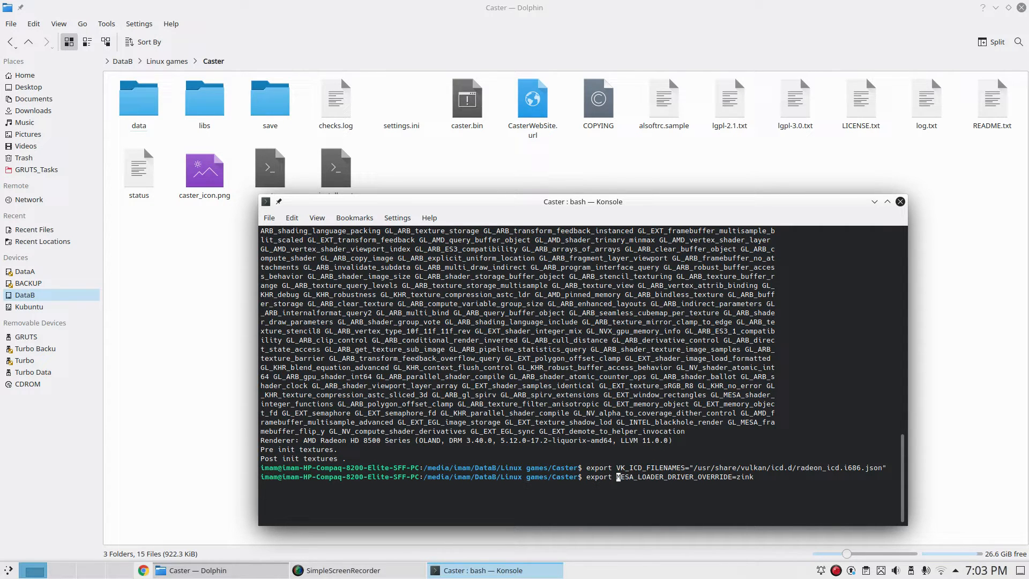
type("MESA_LOADER_DRIVER_OVERRIDE=zink")
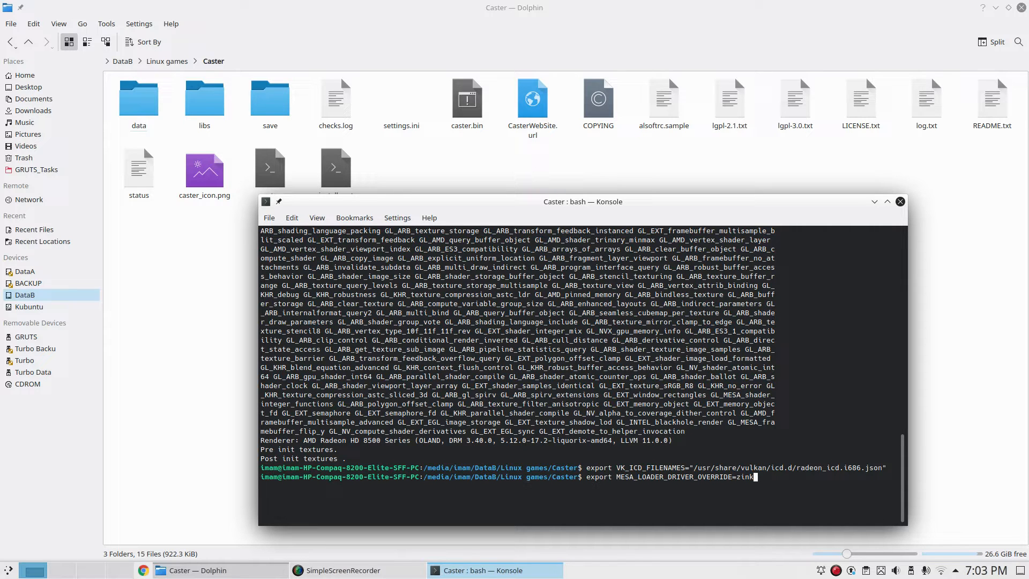
key("Return")
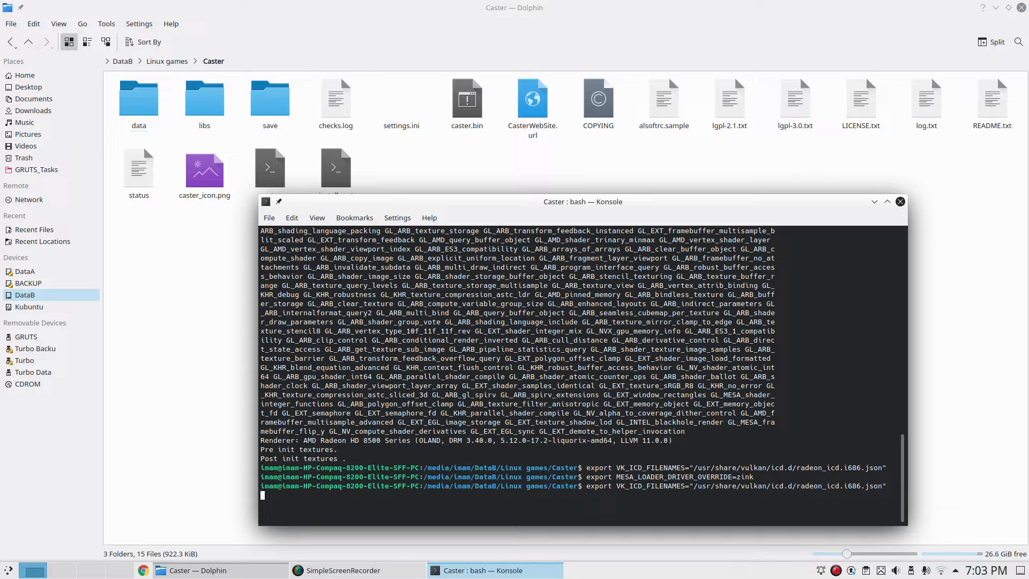
key("Return")
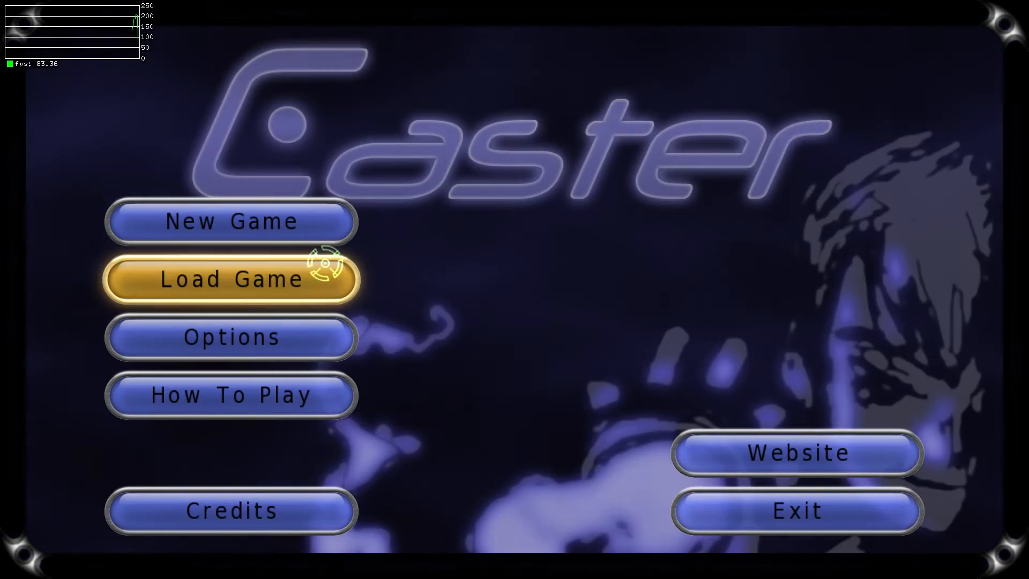
Load a saved Caster game under Zink, then exit via Exit Game > Yes.
left_click(230, 279)
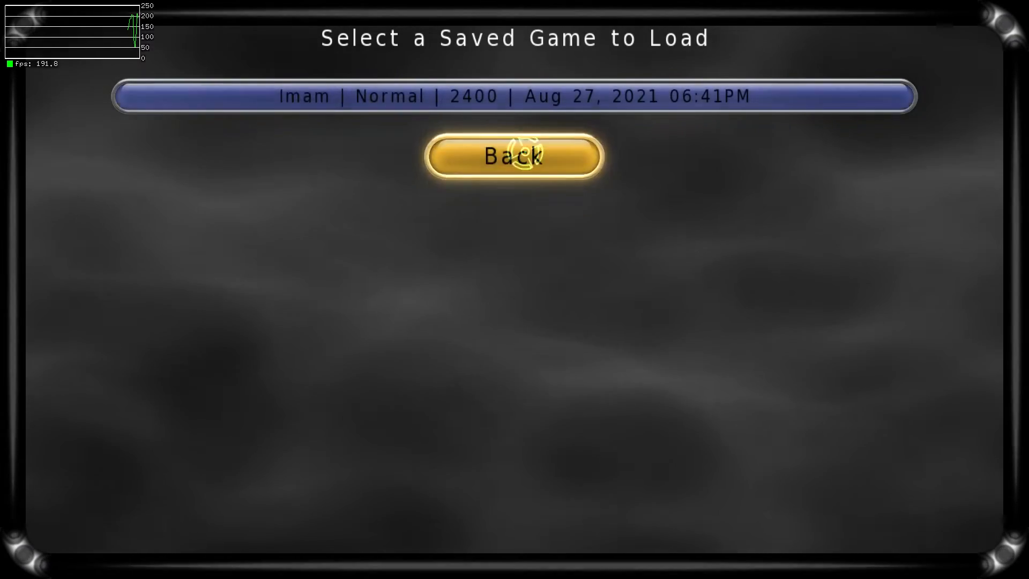
left_click(514, 156)
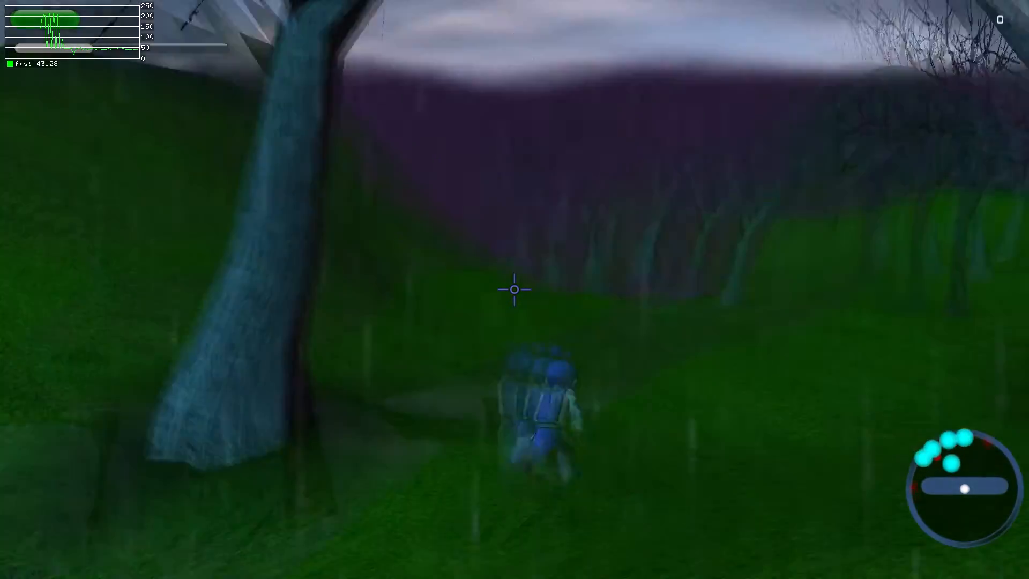
mouse_move(514, 290)
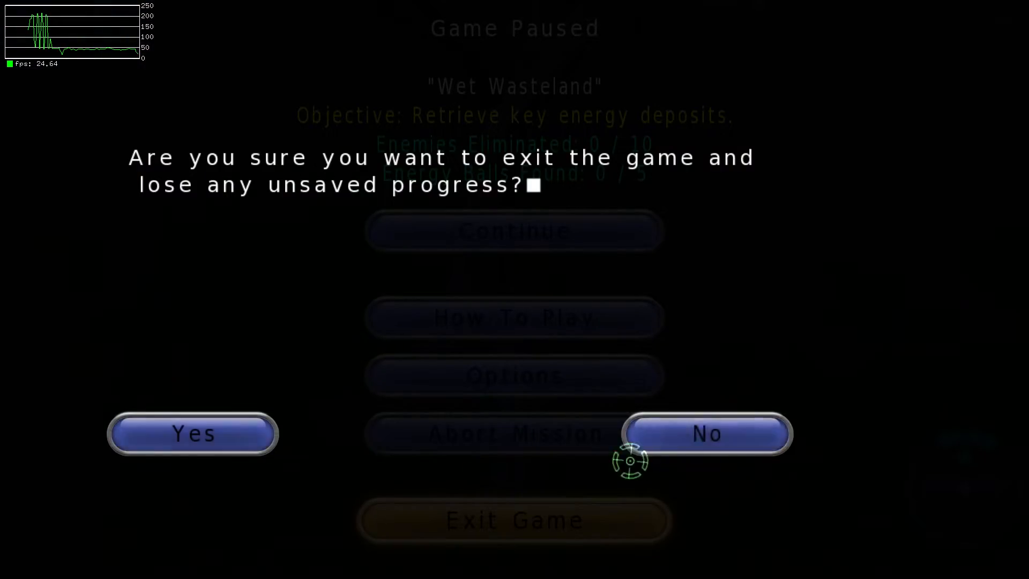
left_click(192, 435)
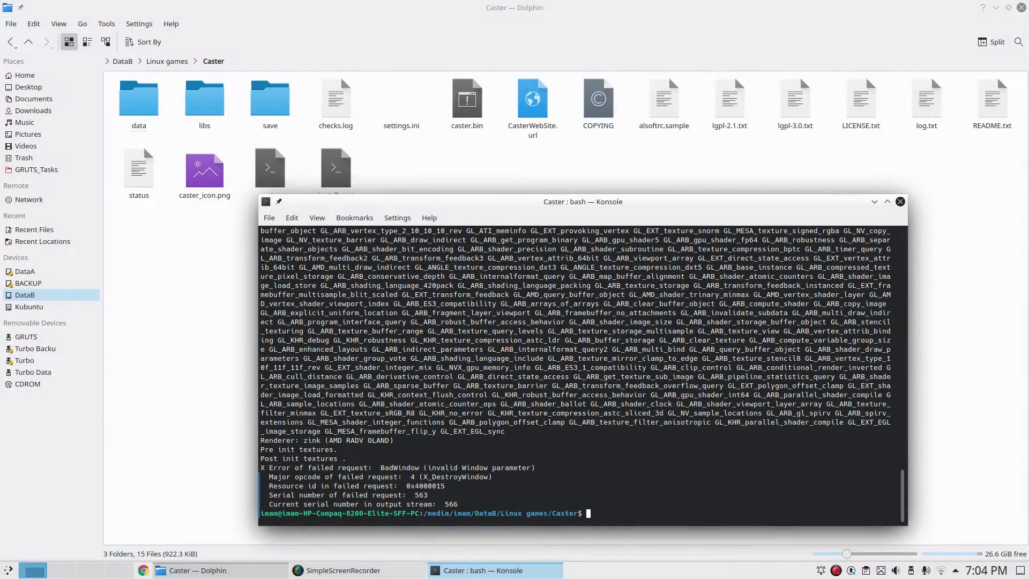
Open the Tomb Raider folder, export GALLIUM_HUD=fps and run ./OpenLara.
left_click(899, 202)
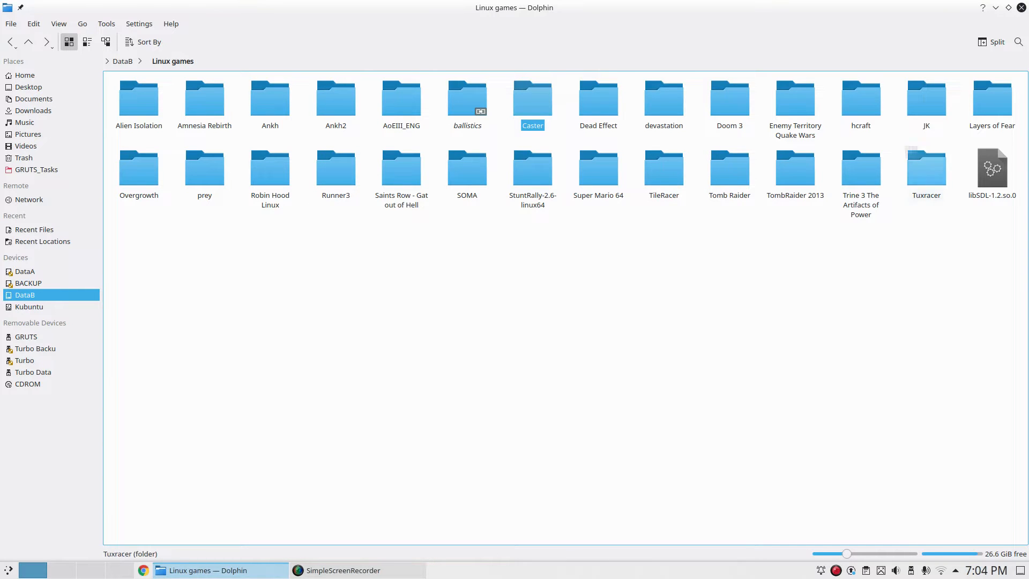
double_click(729, 167)
type("export GALLIUM_HUD=fps")
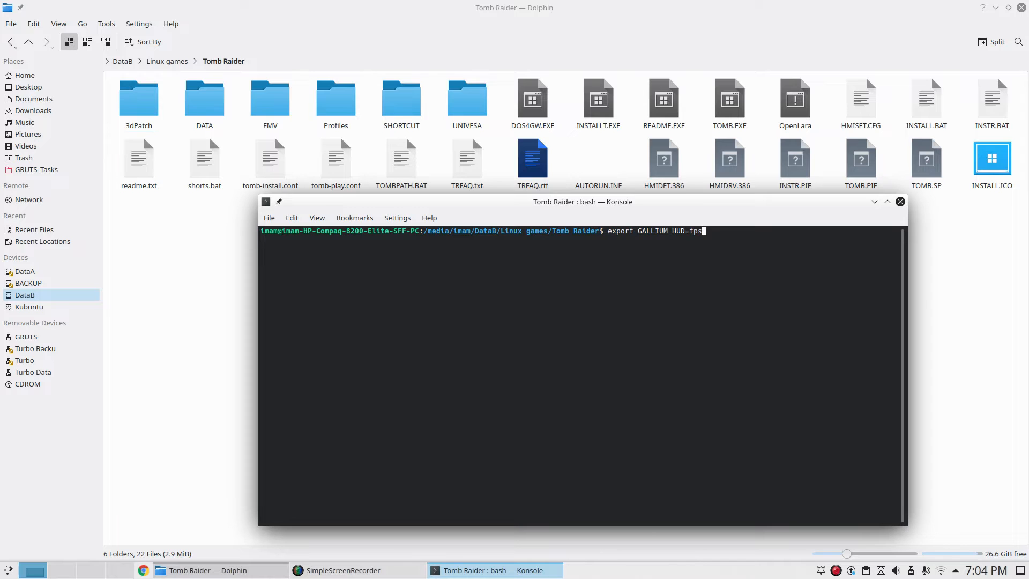
key("Return")
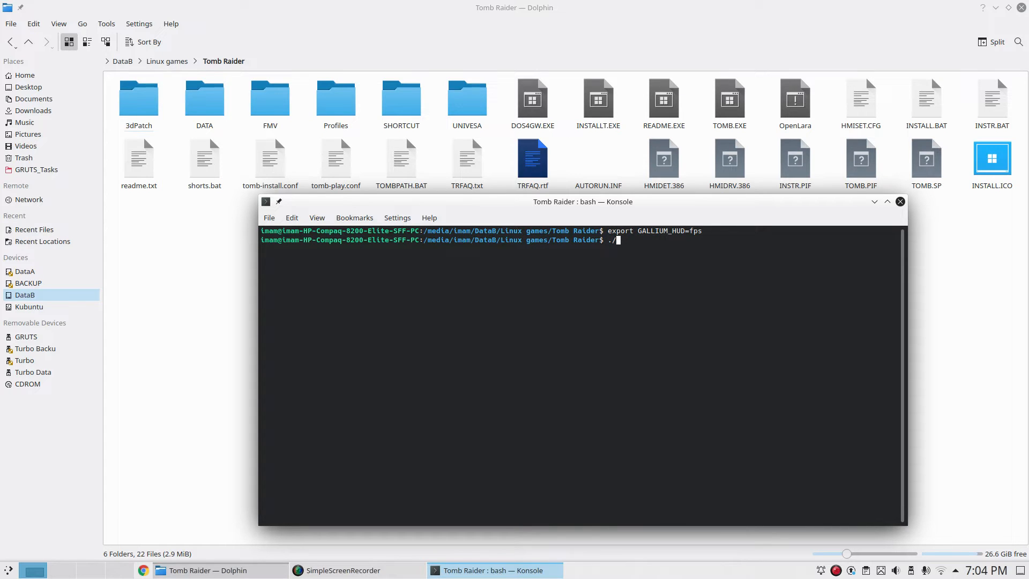
type("OpenLara")
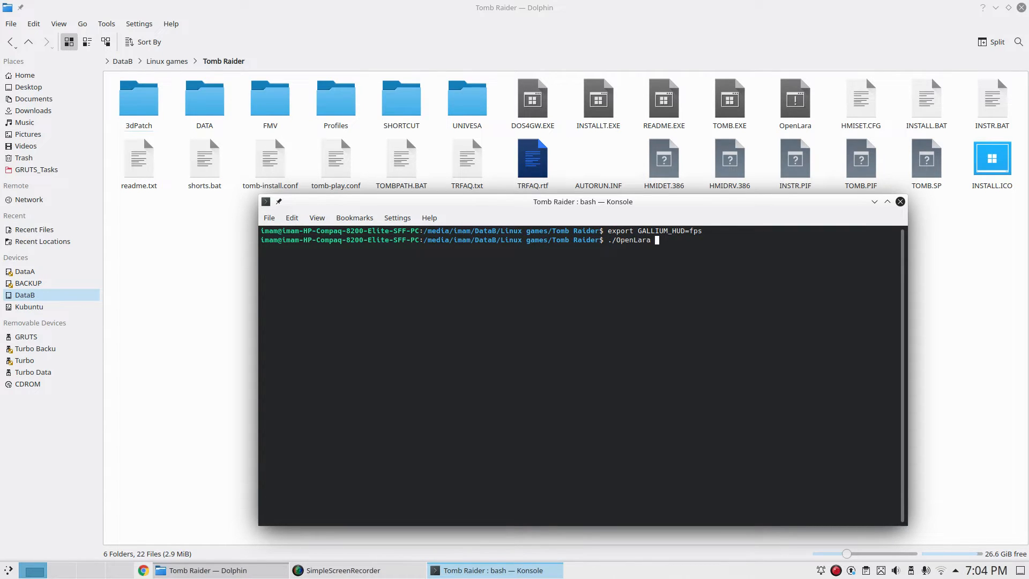
key("Return")
type("vblank_mode=0 ./caster")
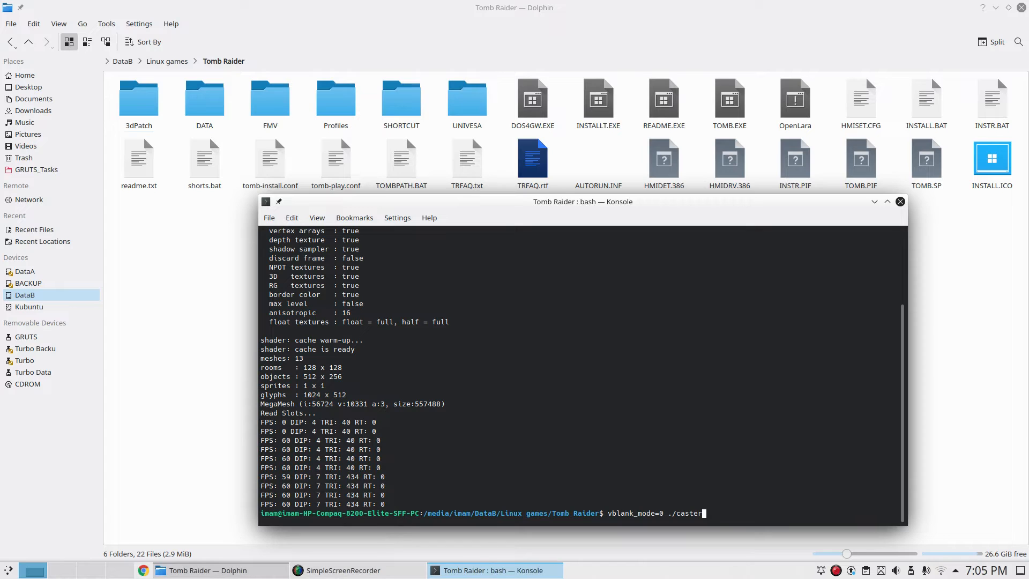
Relaunch OpenLara with vblank_mode=0 to disable vsync.
key("BackSpace")
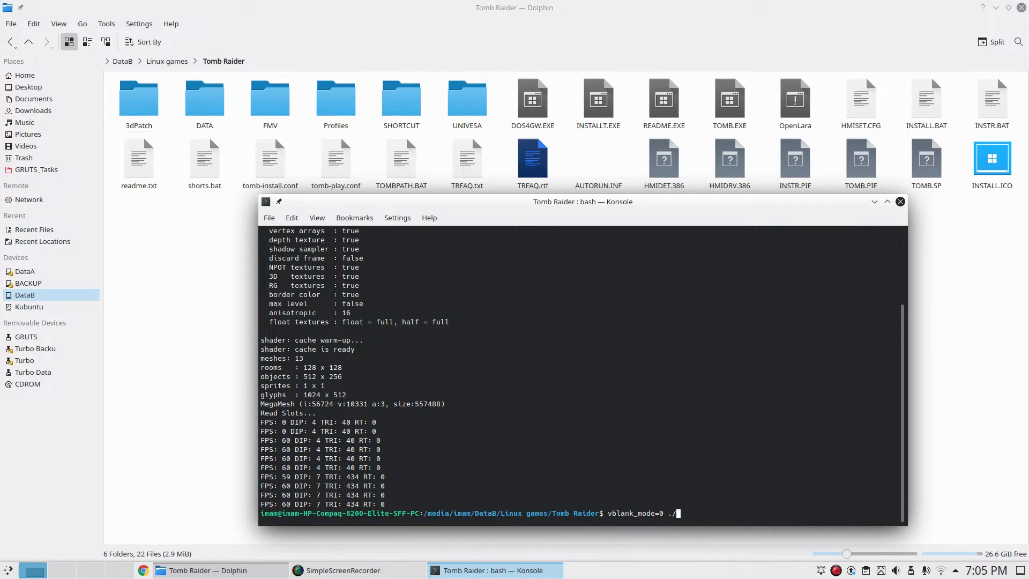
type("O")
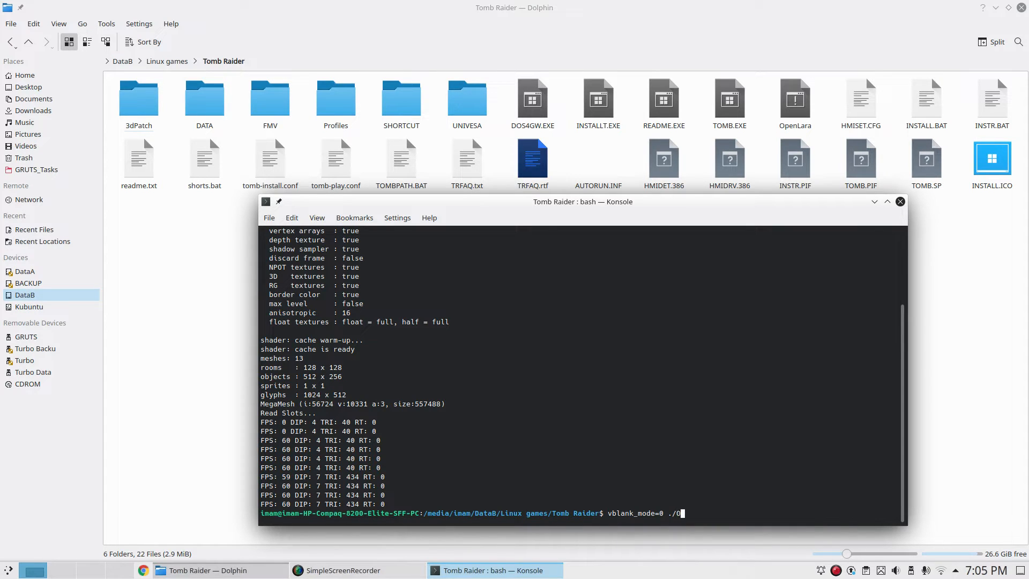
key("Return")
type("vblank_mode=0 ./caster")
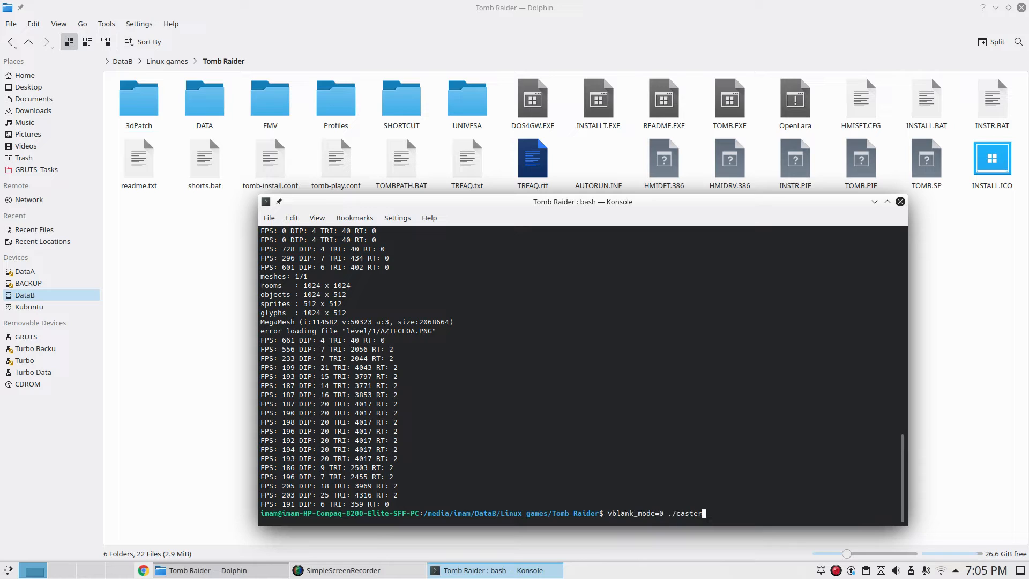
Export the zink override and Radeon i686 ICD path, then run vblank_mode=0 ./OpenLara.
type("export MESA_LOADER_DRIVER_OVERRIDE=zink")
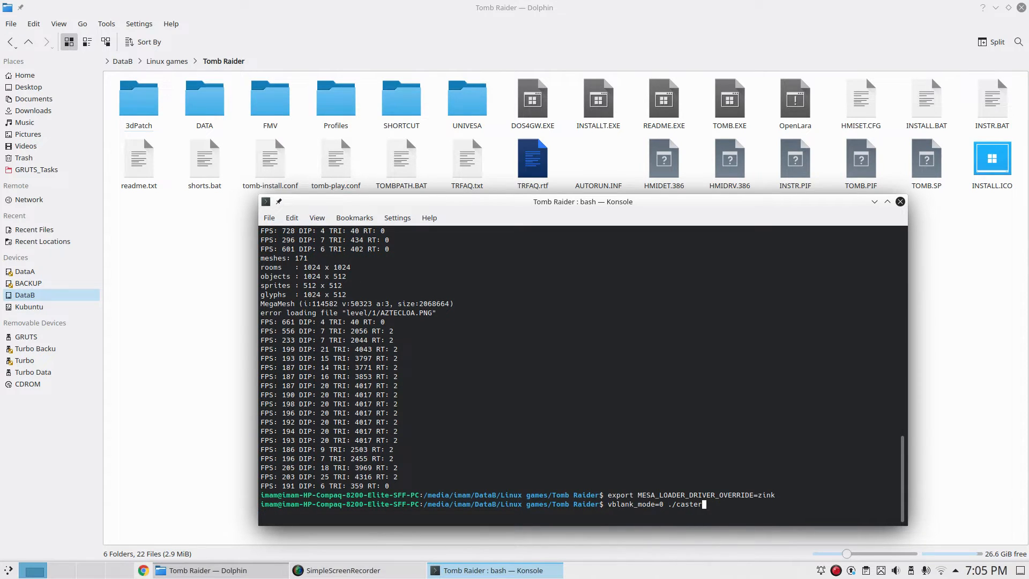
type("export VK_ICD_FILENAMES=\"/usr/share/vulkan/icd.d/radeon_icd.i686.json\"")
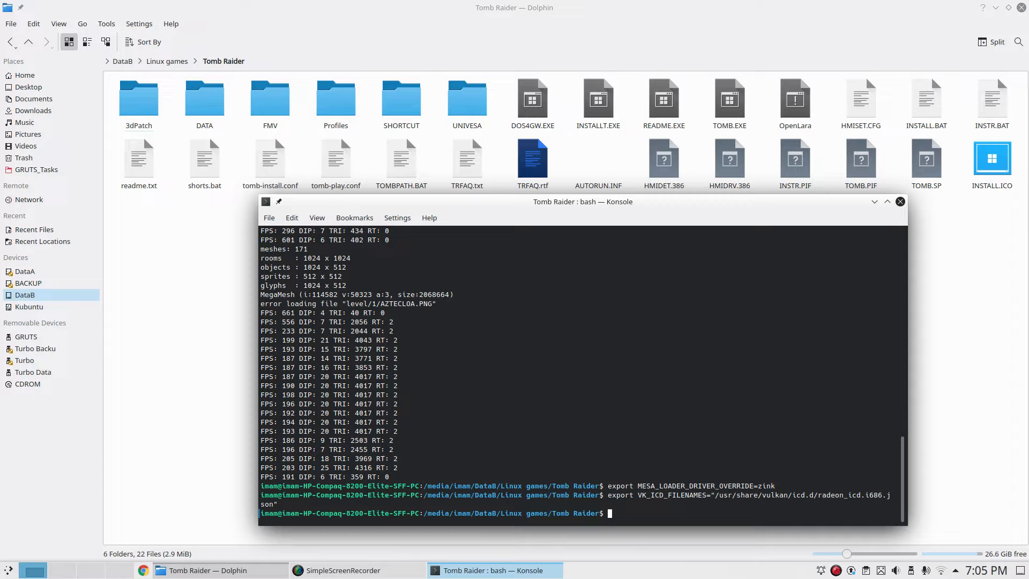
type("vblank_mode=0 ./OpenLara")
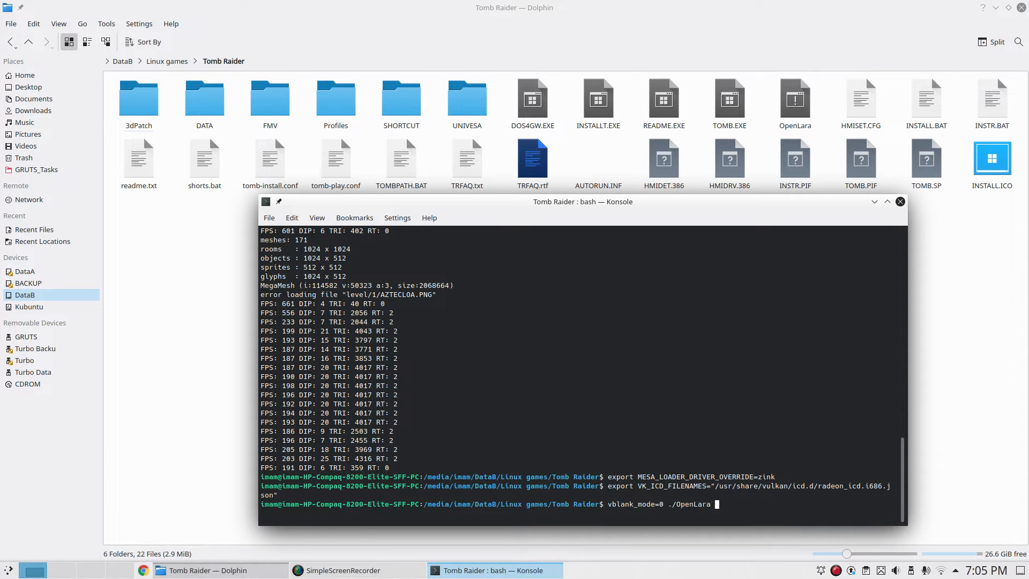
key("Return")
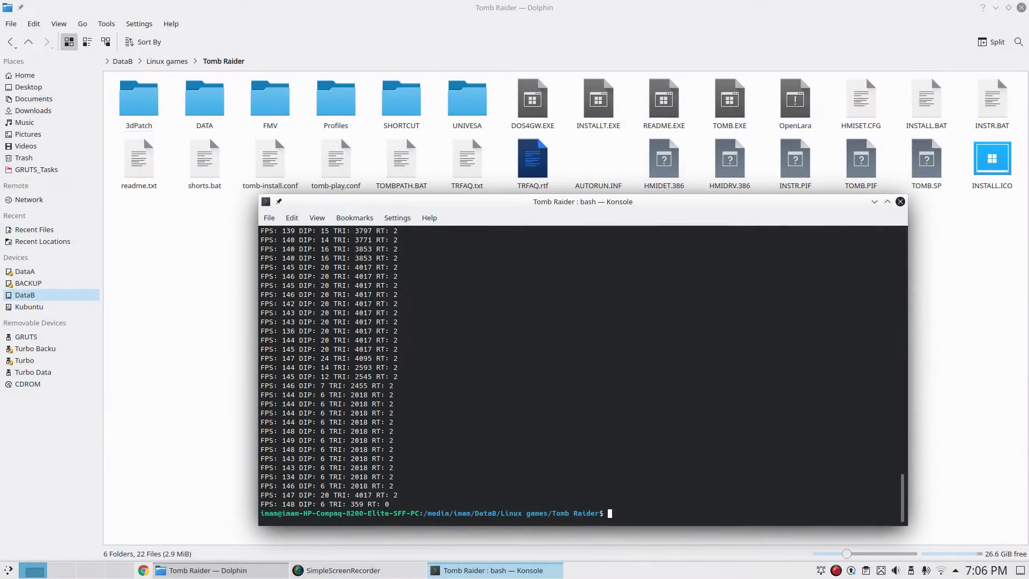
Go up to the Linux games folder and open the hcraft folder.
left_click(28, 42)
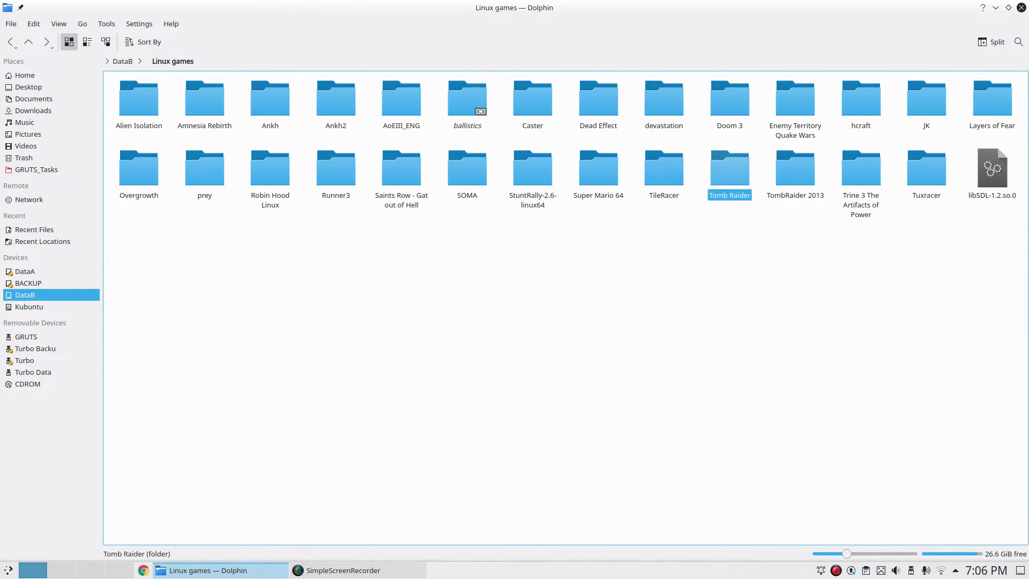
mouse_move(466, 167)
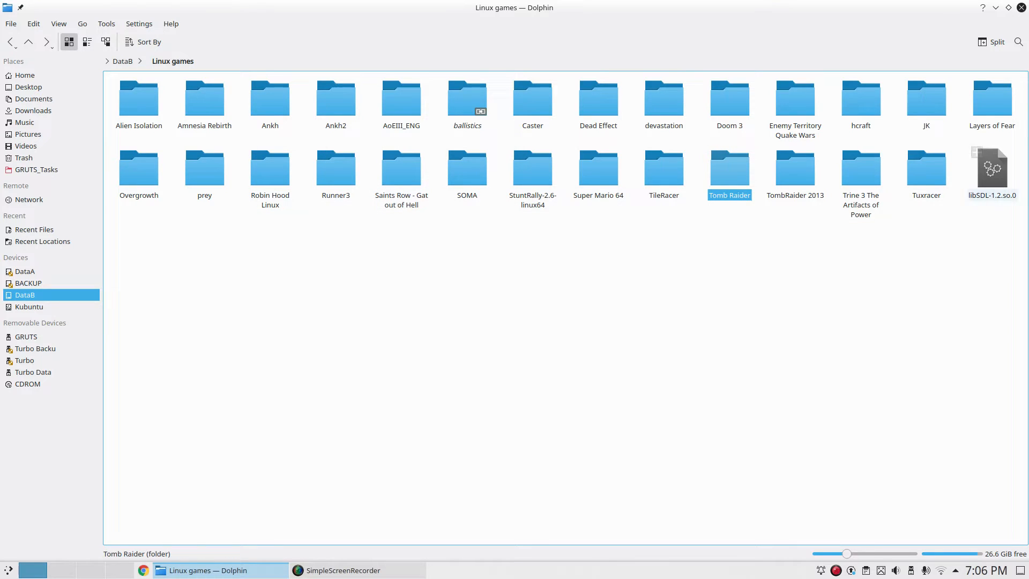
double_click(861, 95)
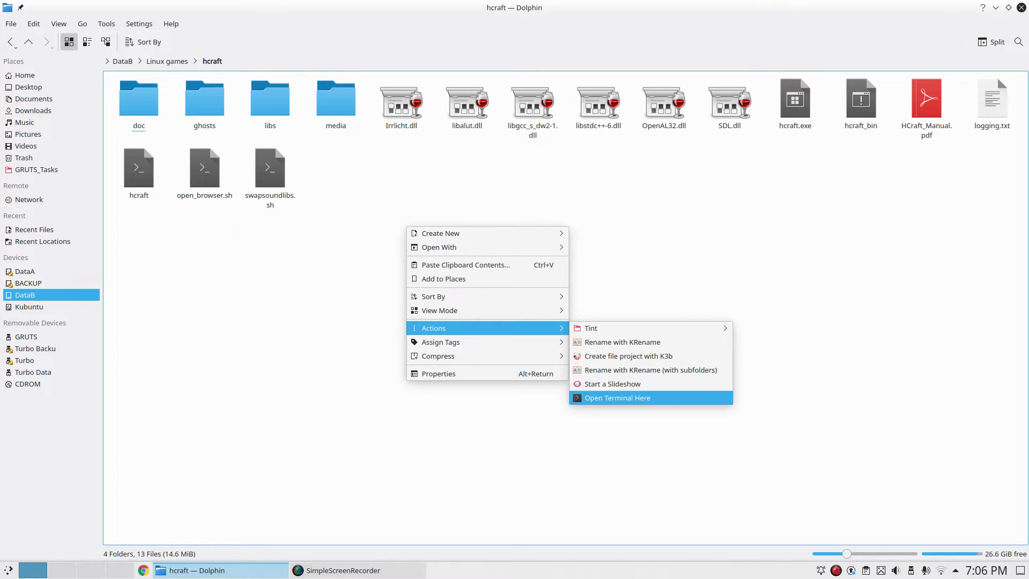
Open a terminal in hcraft, export GALLIUM_HUD=fps and run vblank_mode=0 ./hcraft.
left_click(617, 397)
type("export GALLIUM_HUD=fps")
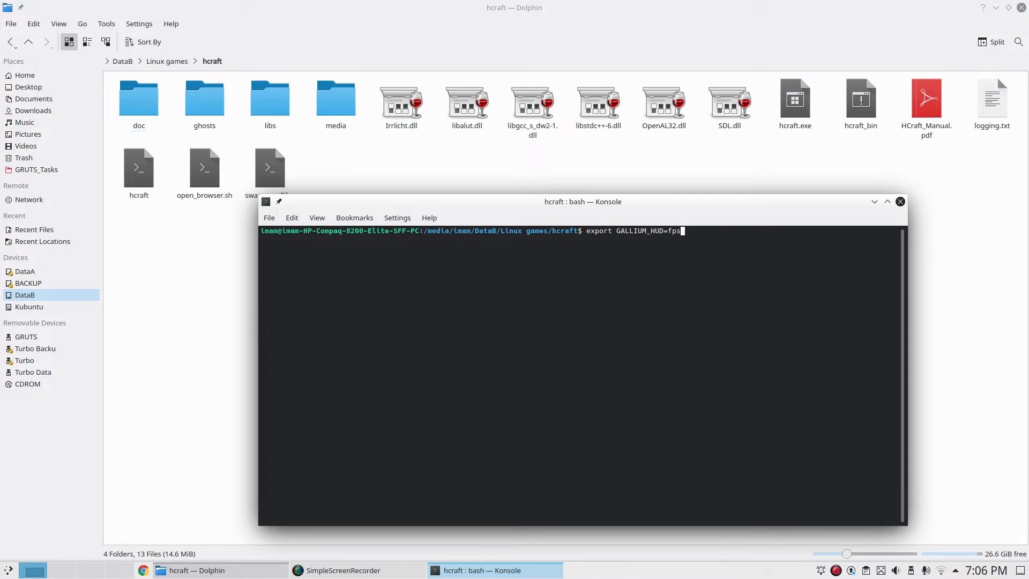
key("Return")
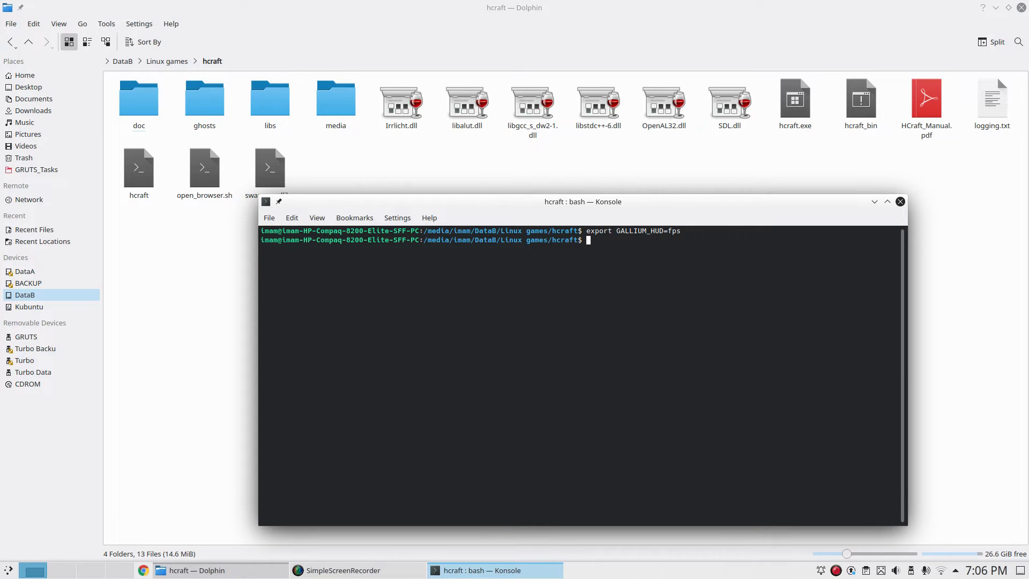
type("vblank_mode=0 ./OpenLara")
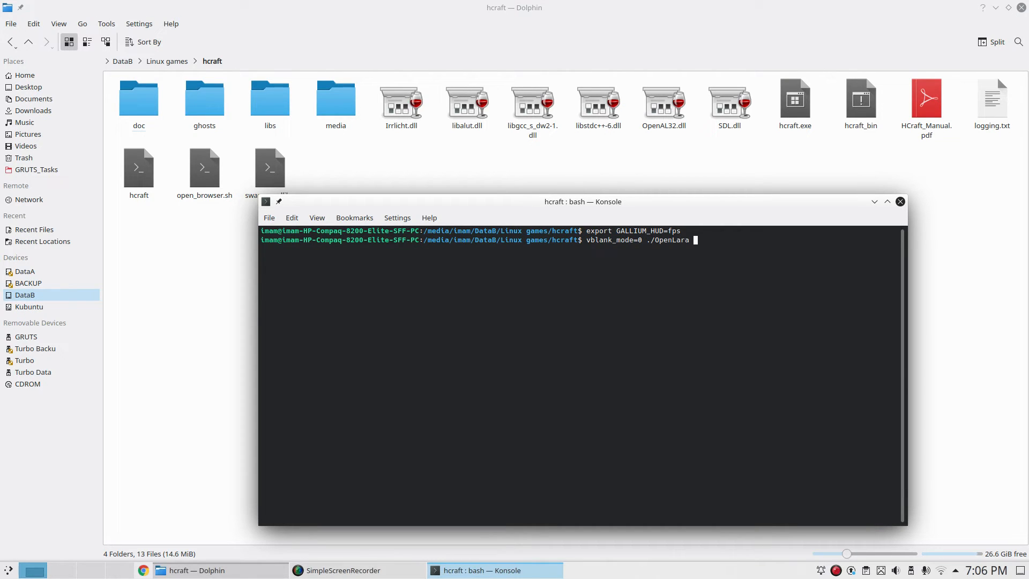
key("BackSpace")
type("hcraft")
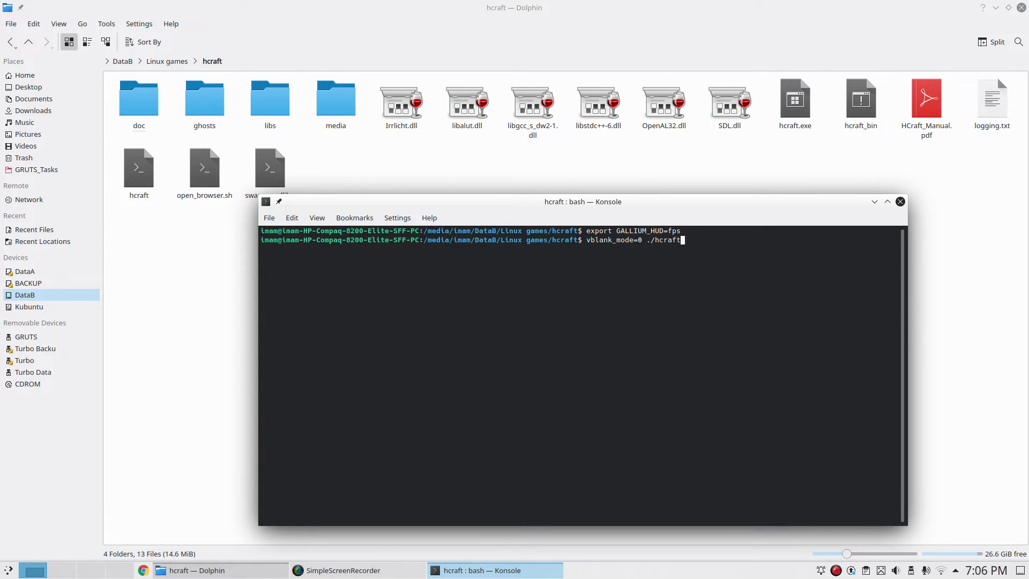
key("Return")
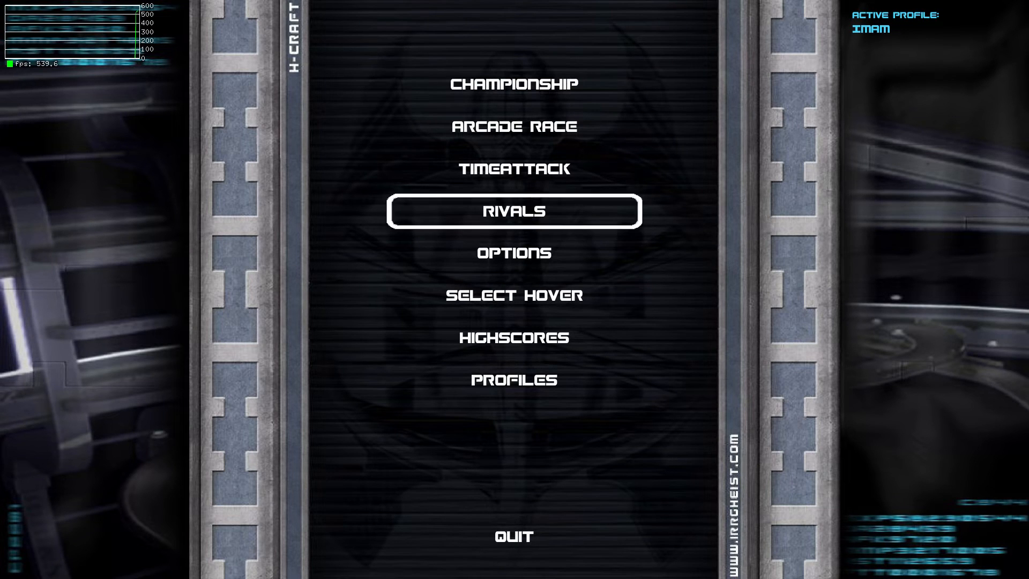
Start the next Championship race with the fps overlay, then pause and exit the game.
key("up")
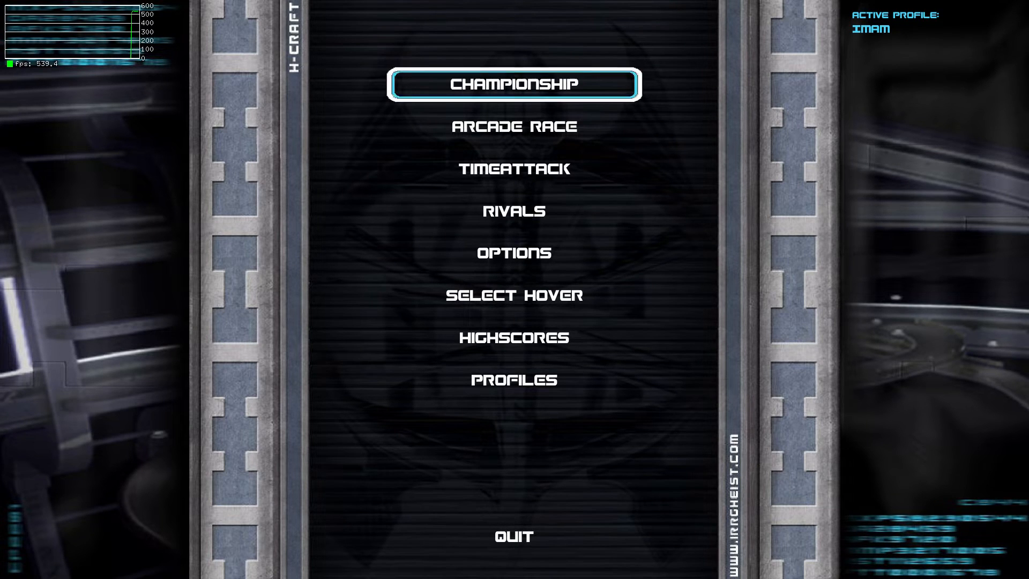
left_click(514, 83)
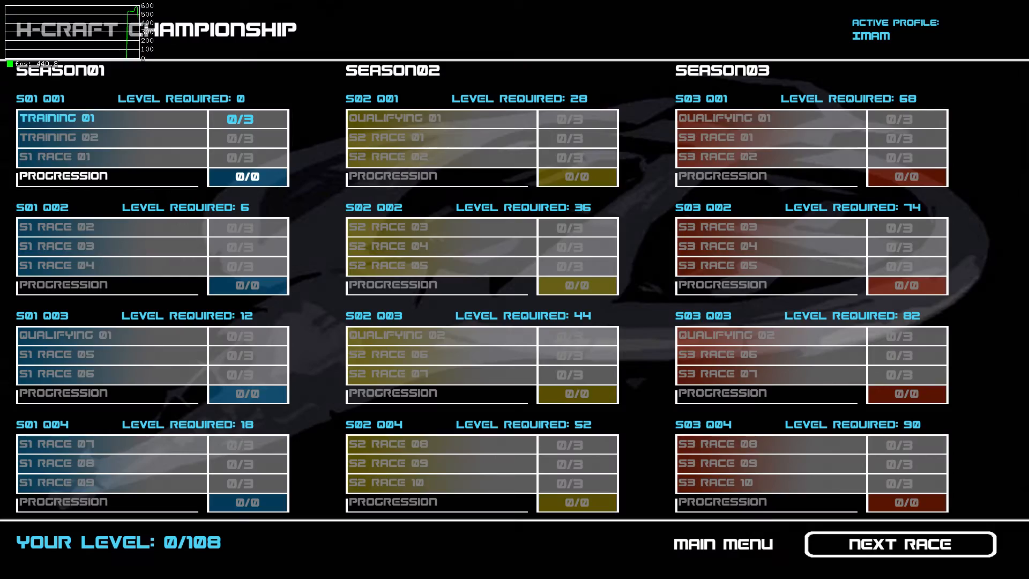
left_click(899, 543)
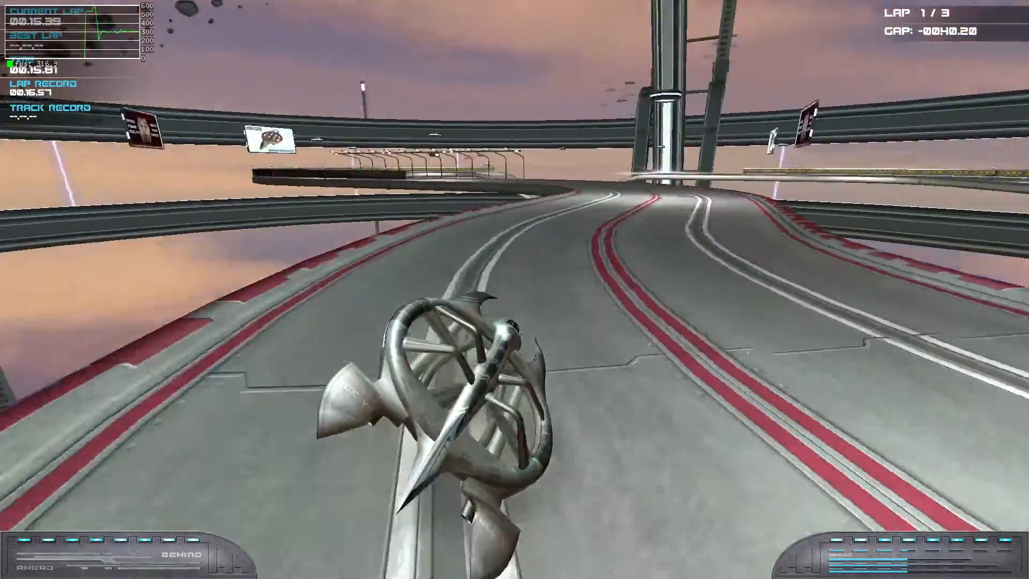
key("Escape")
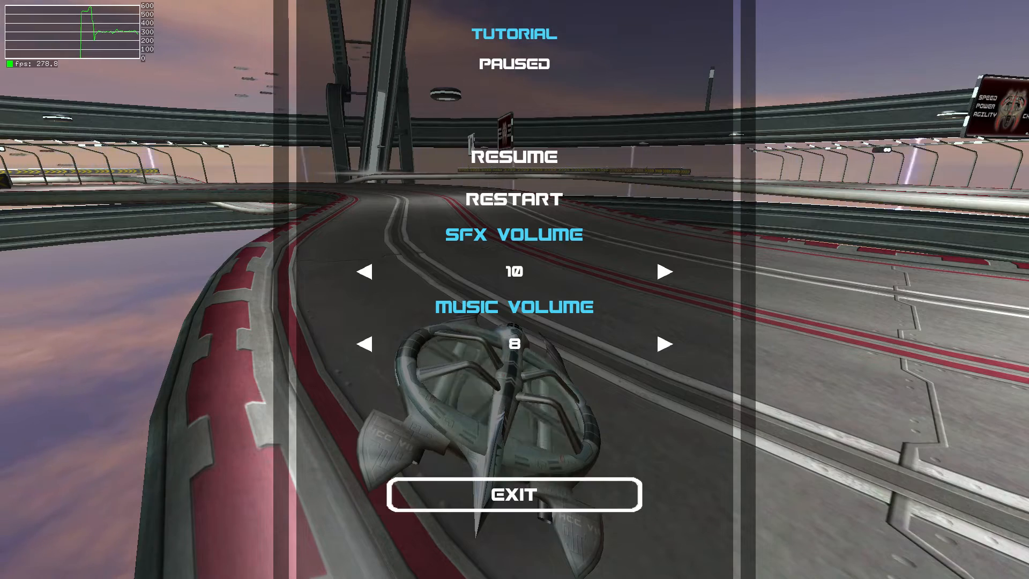
left_click(515, 493)
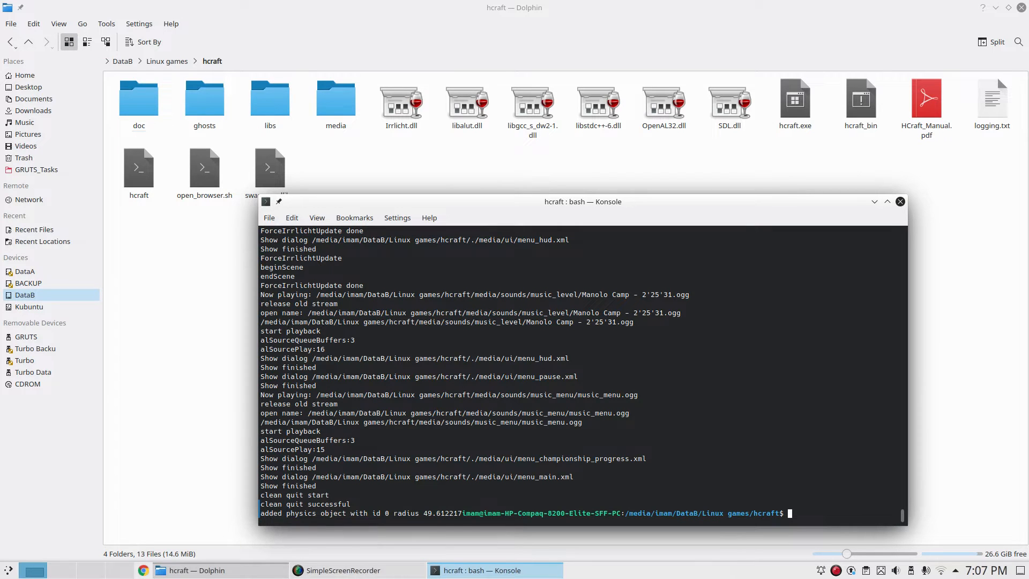
Export MESA_LOADER_DRIVER_OVERRIDE=zink on the Radeon Vulkan path and relaunch hcraft with vblank_mode=0.
type("vblank_mode=0 ./OpenLara")
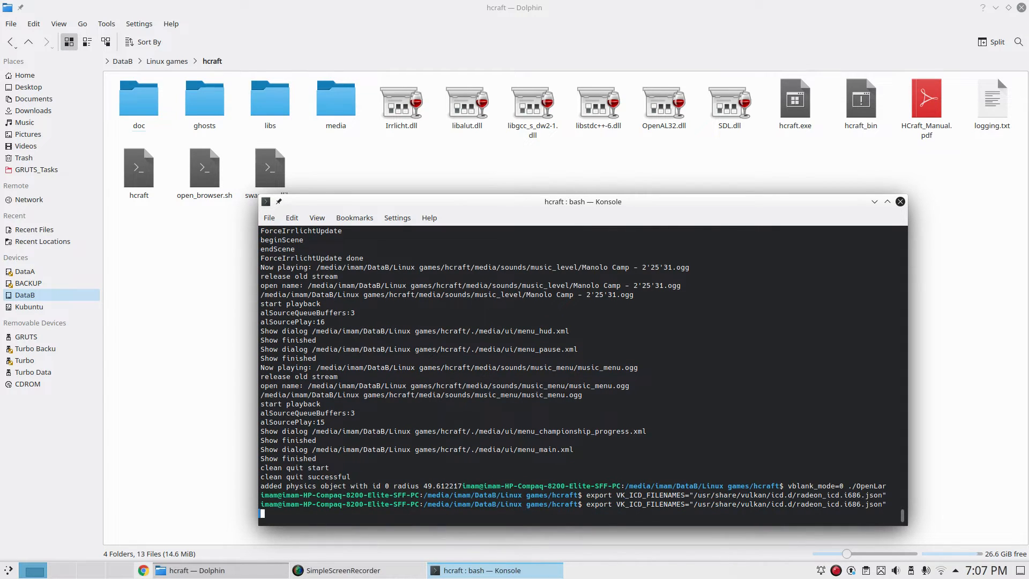
type("export MESA_LOADER_DRIVER_OVERRIDE=zink")
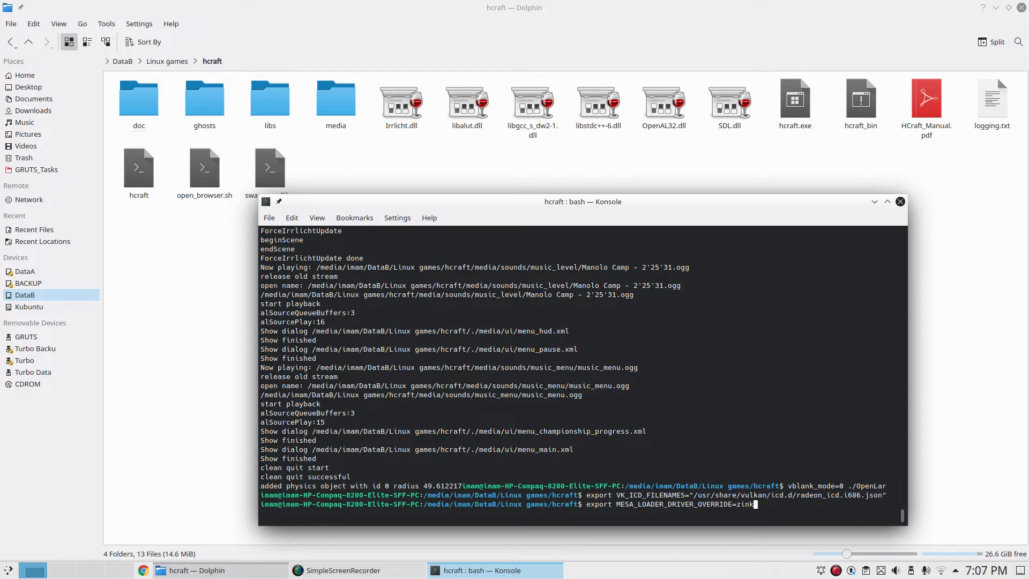
key("Return")
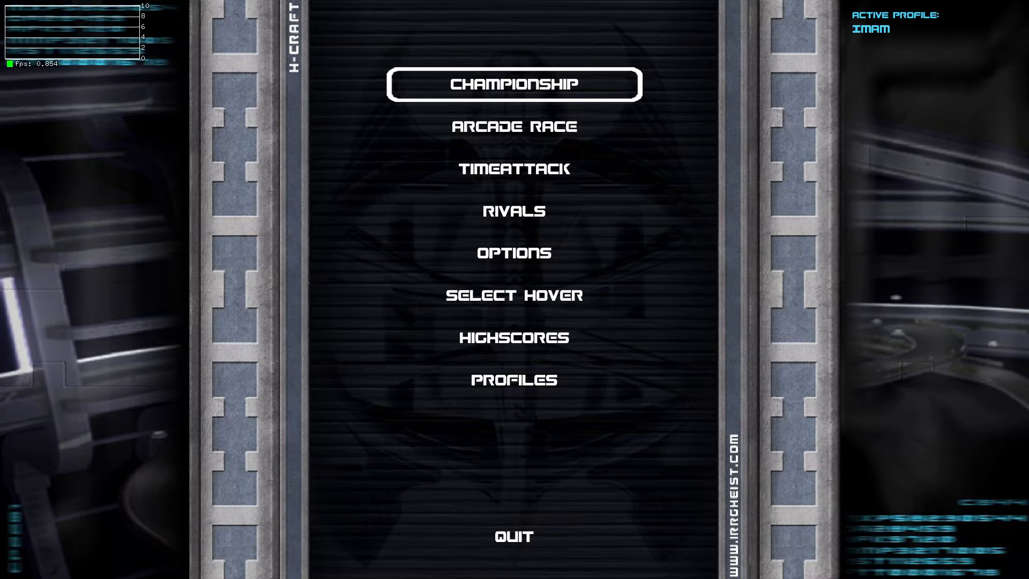
Continue the existing championship, race the tutorial under Zink, then pause and exit the game.
left_click(513, 84)
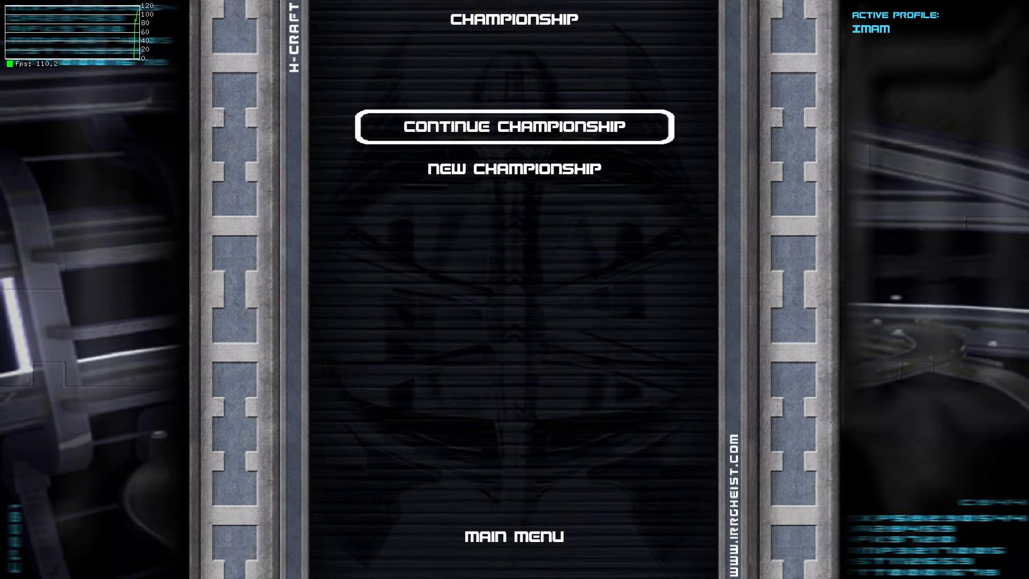
left_click(513, 126)
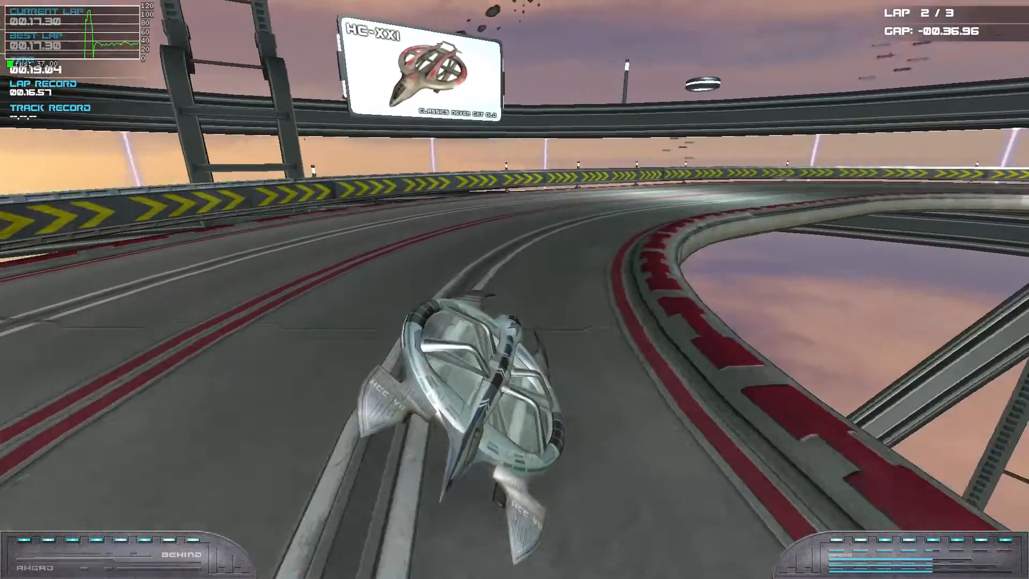
key("Escape")
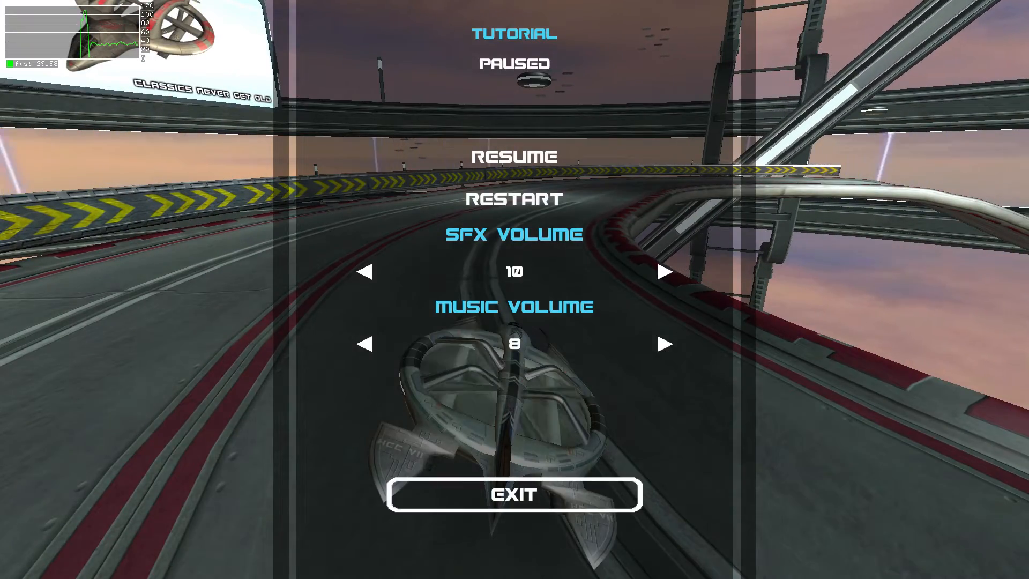
left_click(514, 494)
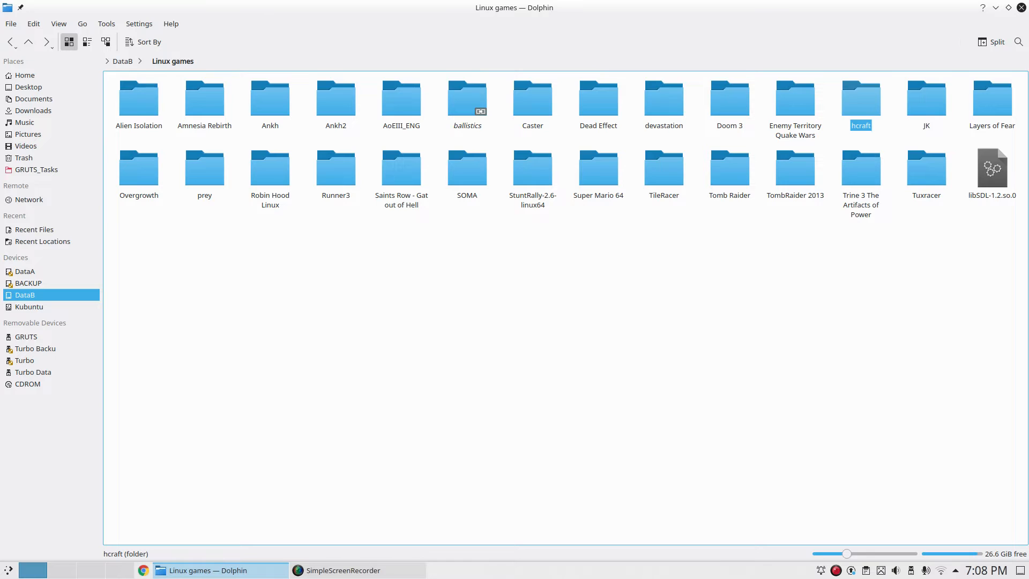
Enter the ballistics game folder from the Linux games folder in Dolphin.
left_click(533, 94)
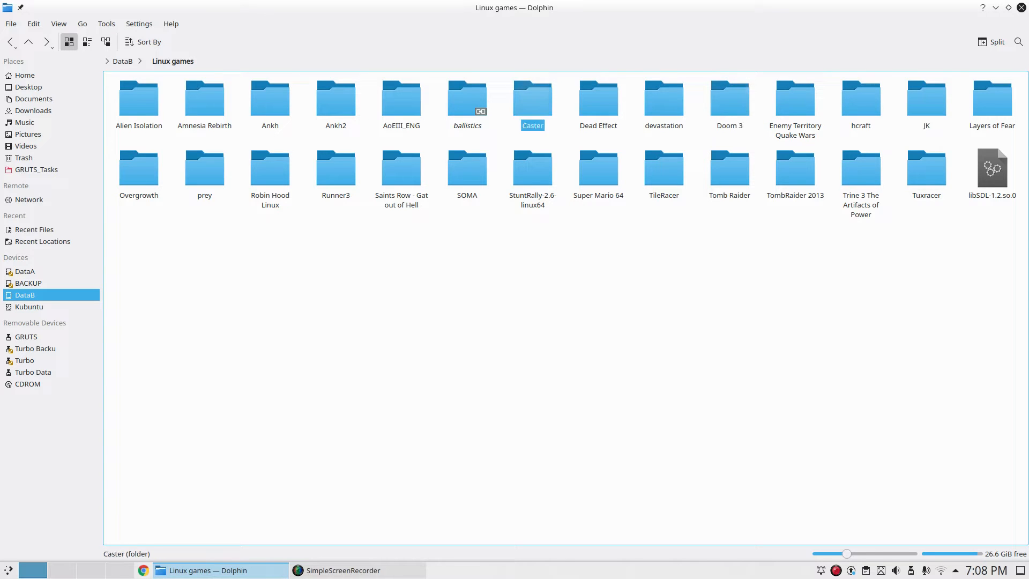
left_click(466, 101)
type("export GALLIUM_HUD=fps")
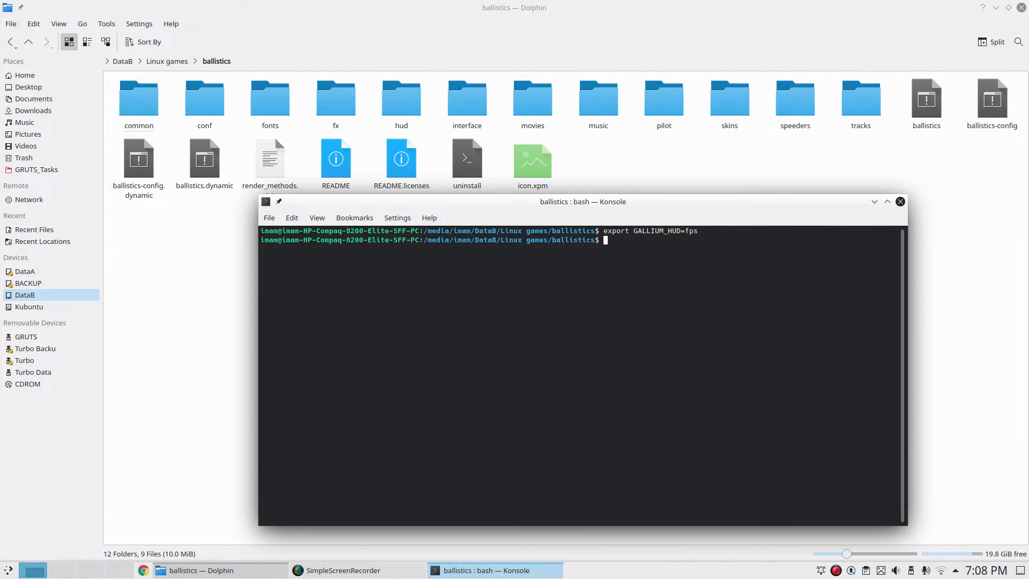
Correct the recalled command to vblank_mode=0 ./ballistics.dynamic and run it with the fps HUD.
type("vblank_mode=0 ./hcraft")
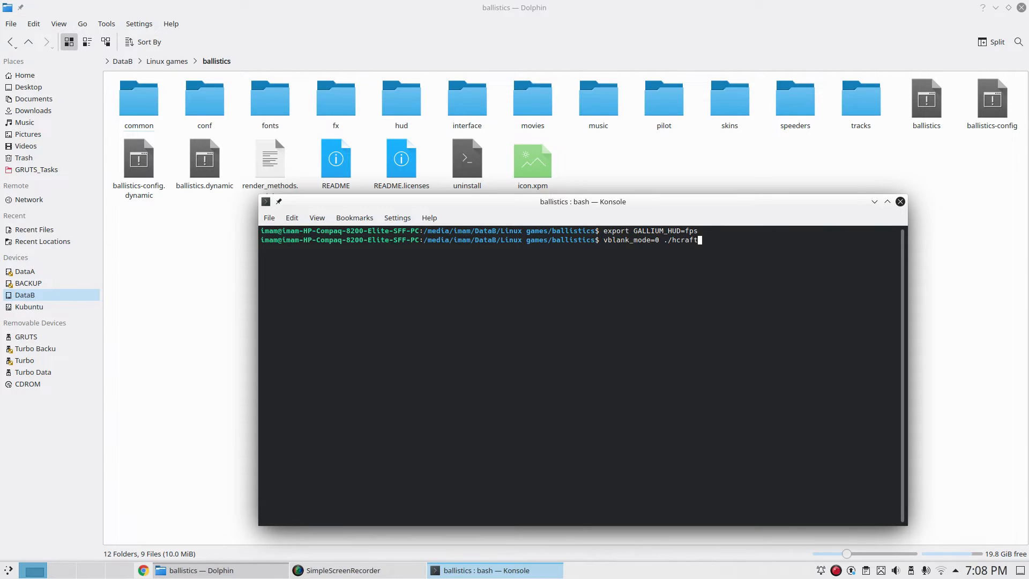
key("BackSpace")
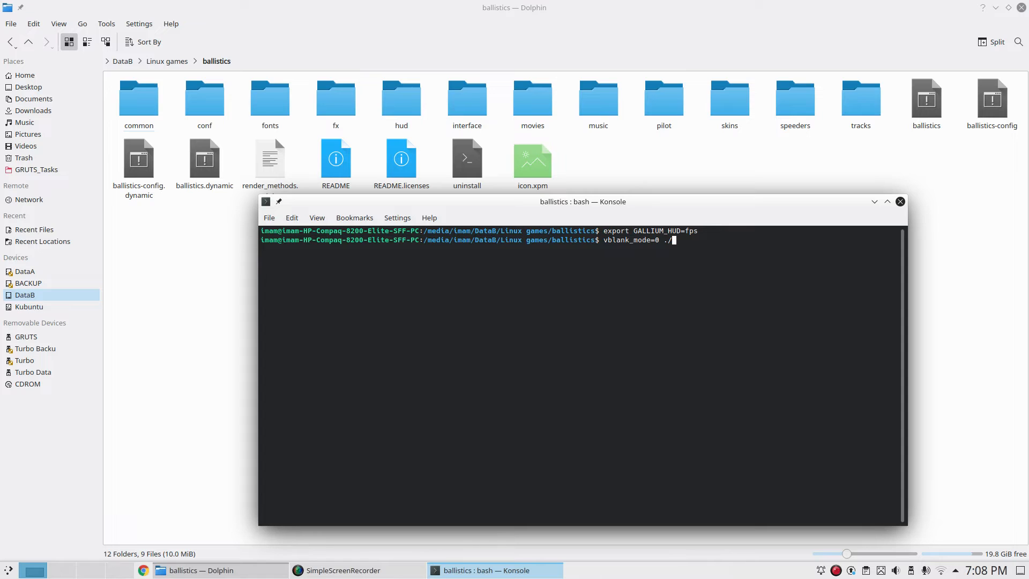
type("ballistics.dynamic")
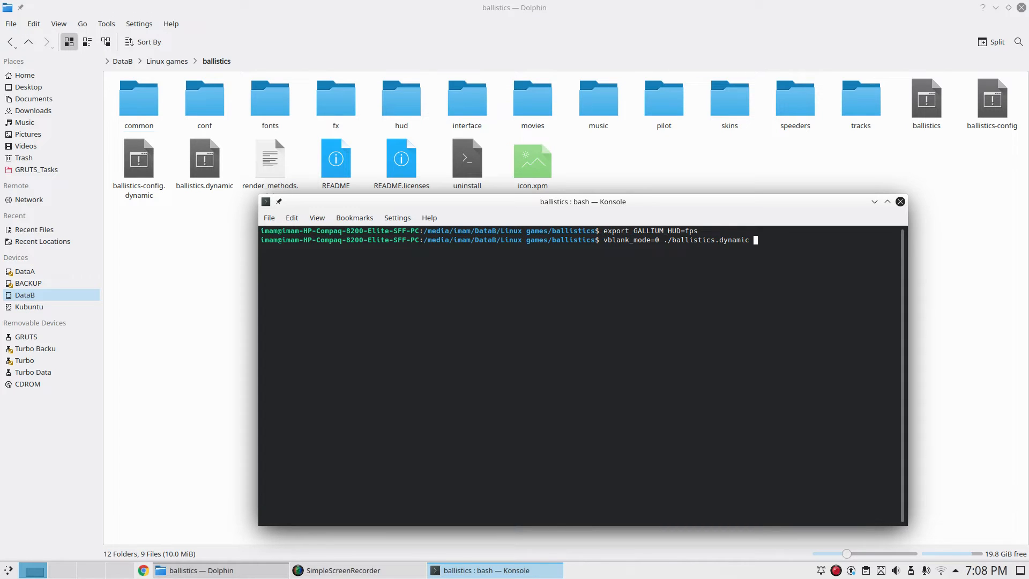
key("Return")
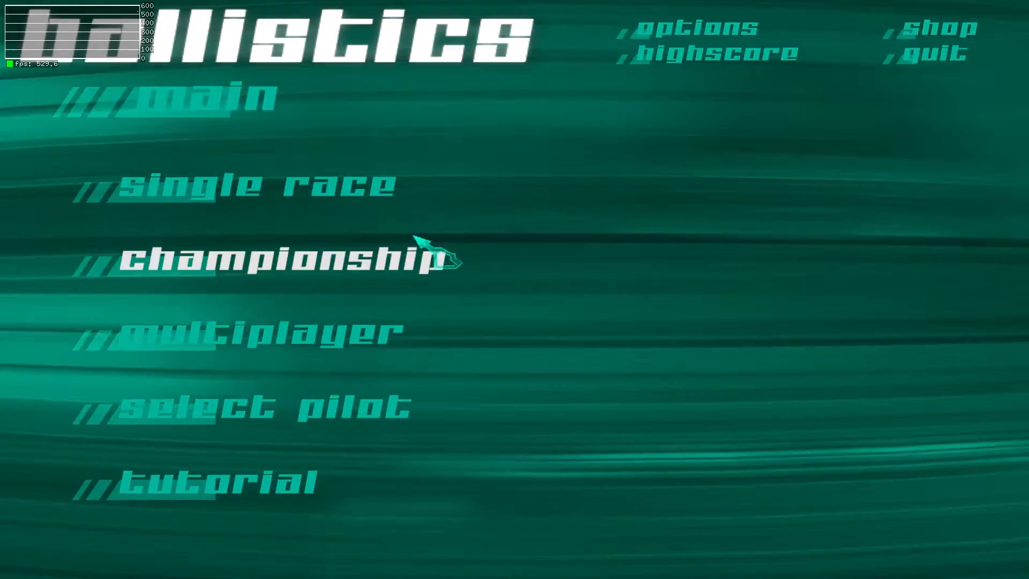
Start a single race on Sky Town, drive it with the fps overlay, then abort and quit.
left_click(250, 184)
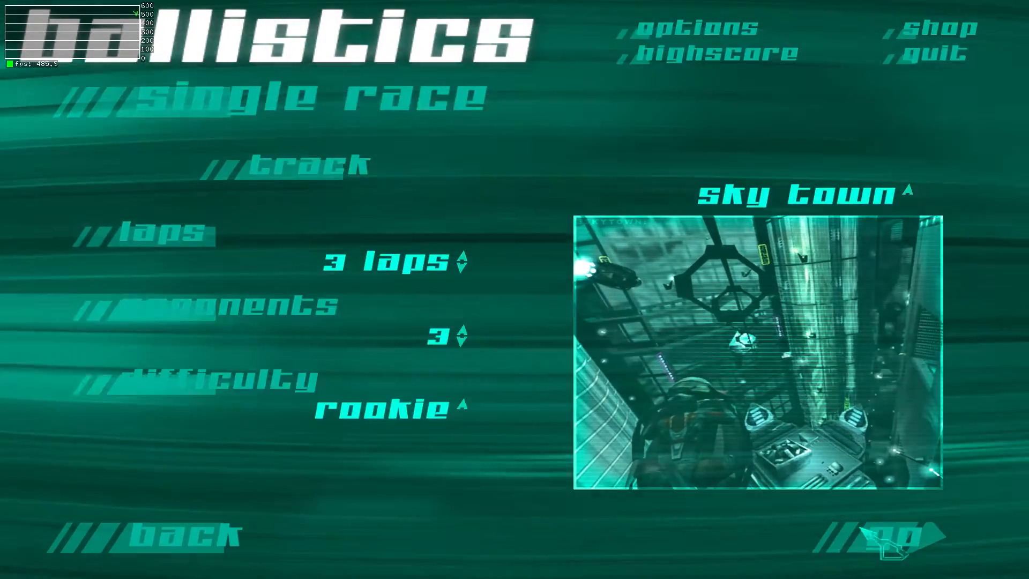
left_click(905, 531)
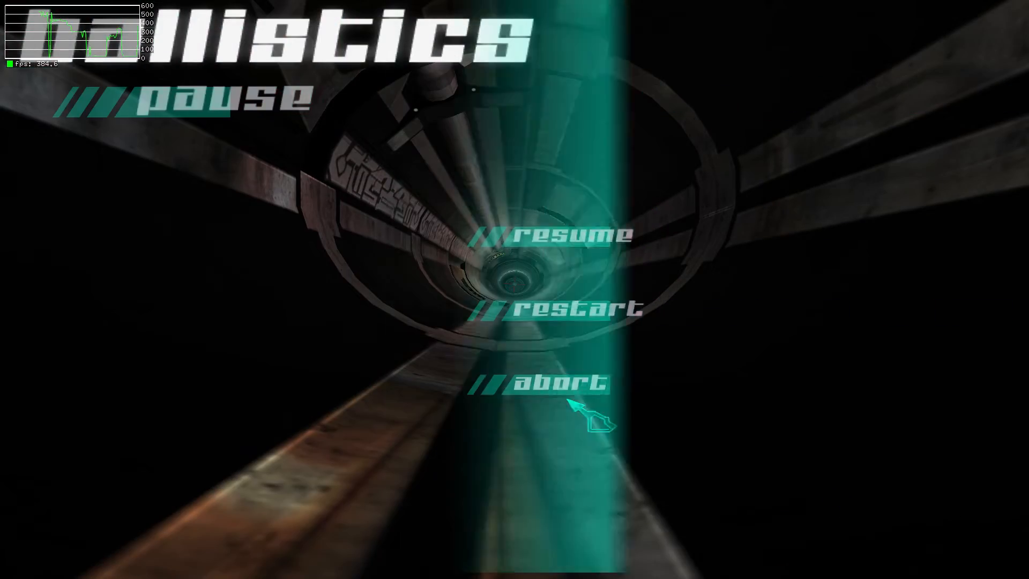
left_click(560, 384)
type("export MESA_LOADER_DRIVER_OVERRIDE=zink")
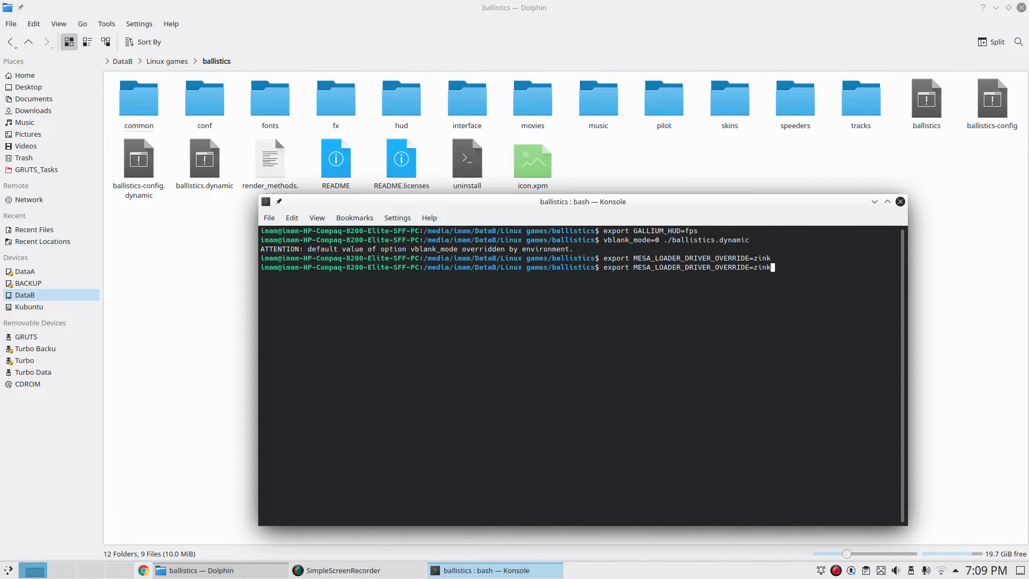
Apply the Zink override with GALLIUM_HUD=fps and run ballistics.dynamic twice, each ending in a segmentation fault.
key("Return")
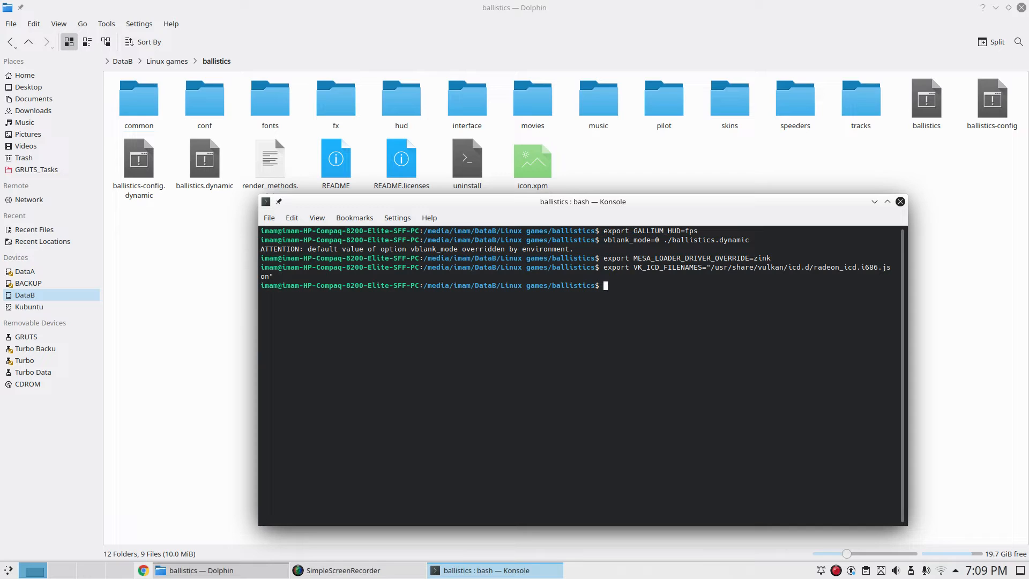
type("export GALLIUM_HUD=fps")
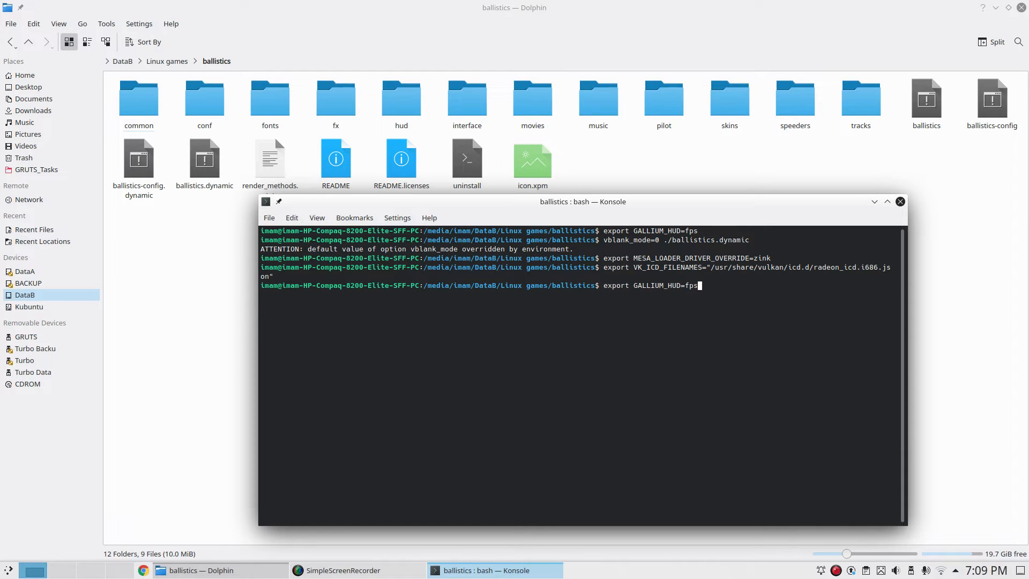
type("vblank_mode=0 ./hcraft")
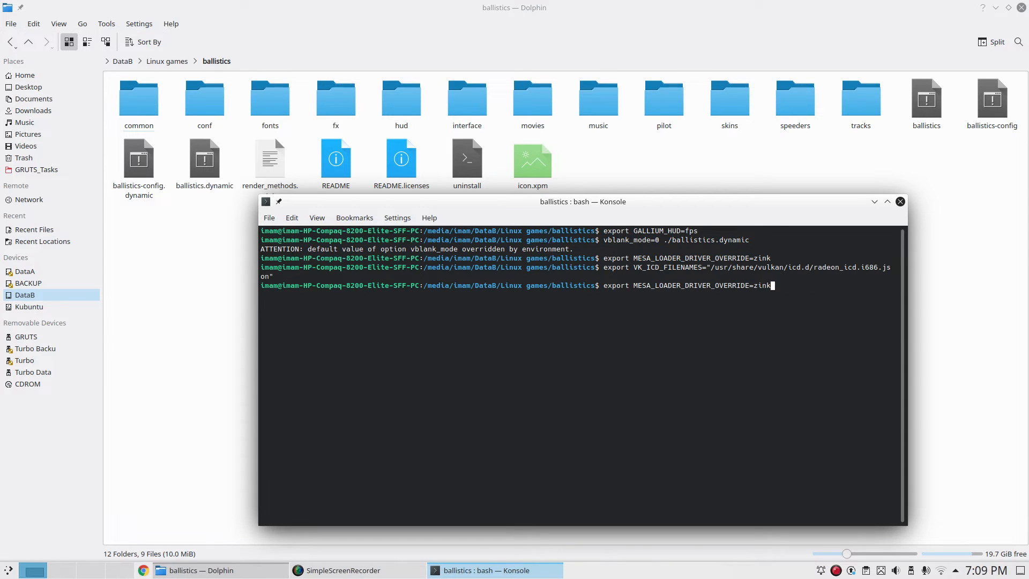
key("Return")
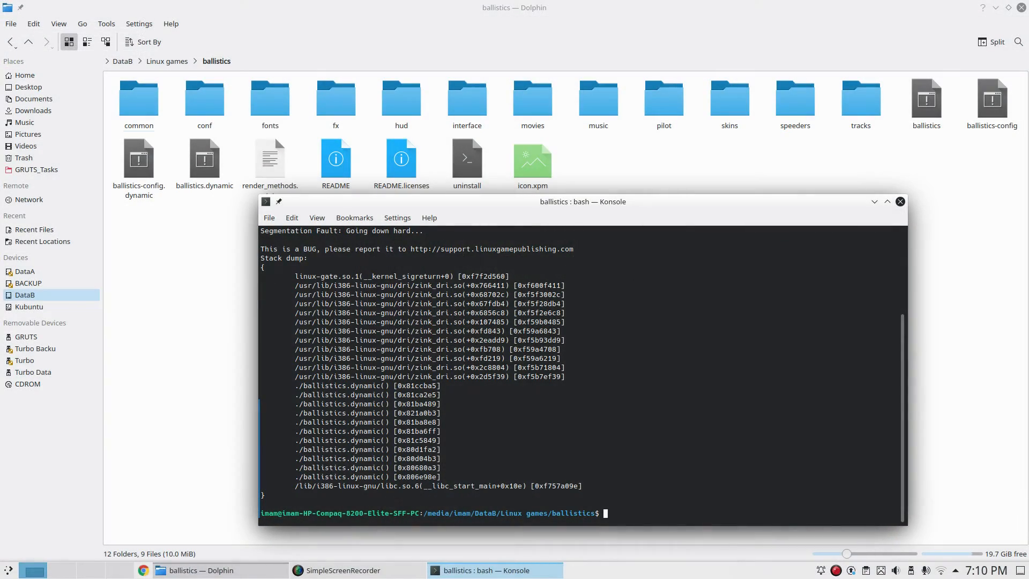
type("vblank_mode=0 ./ballistics.dynamic")
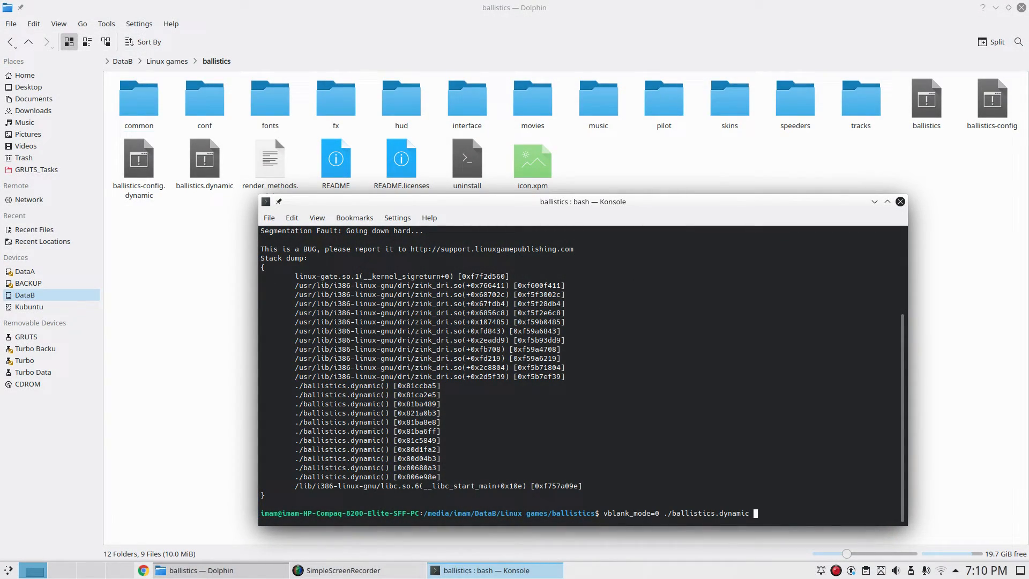
key("Return")
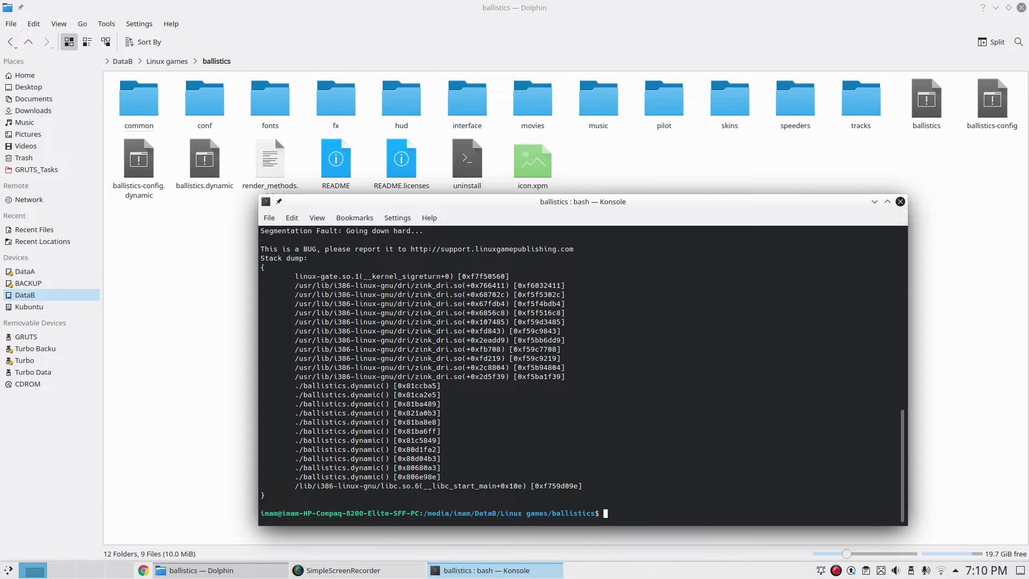
Run file ballistics.dynamic to confirm it is a 32-bit executable, then close the terminal.
type("file ballistics")
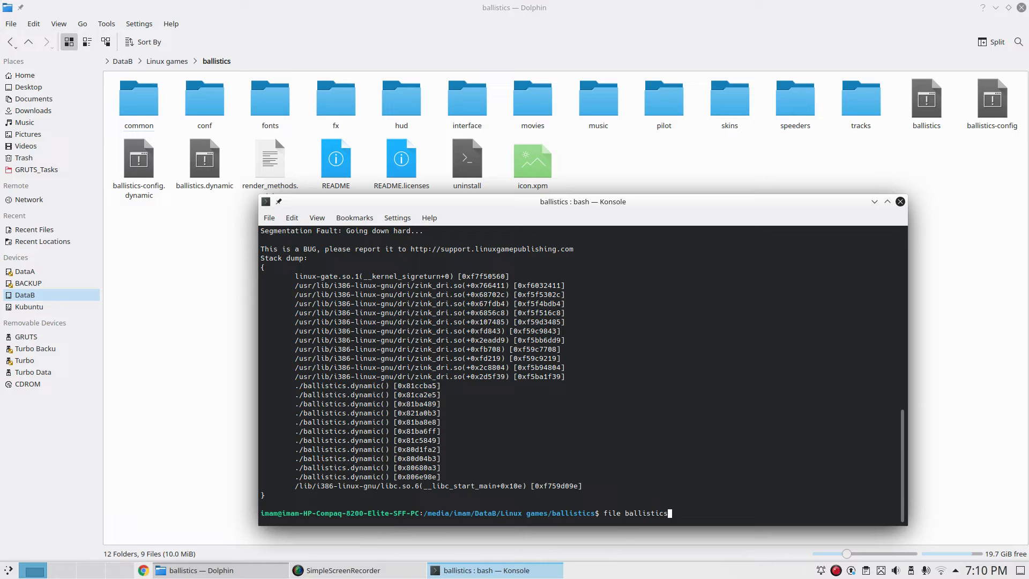
key("Return")
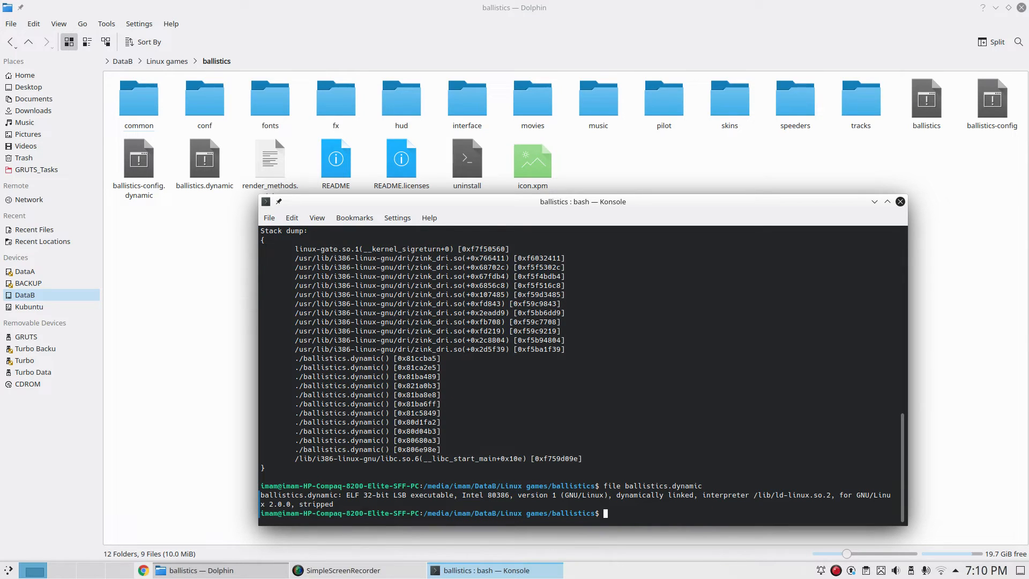
type("export MESA_LOADER_DRIVER_OVERRIDE=zink")
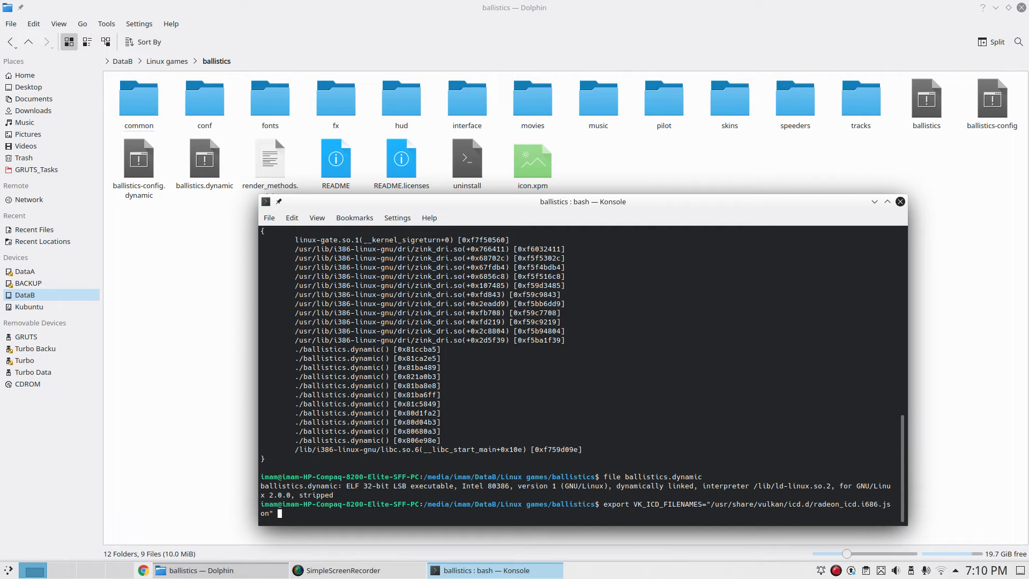
type("export MESA_LOADER_DRIVER_OVERRIDE=zink")
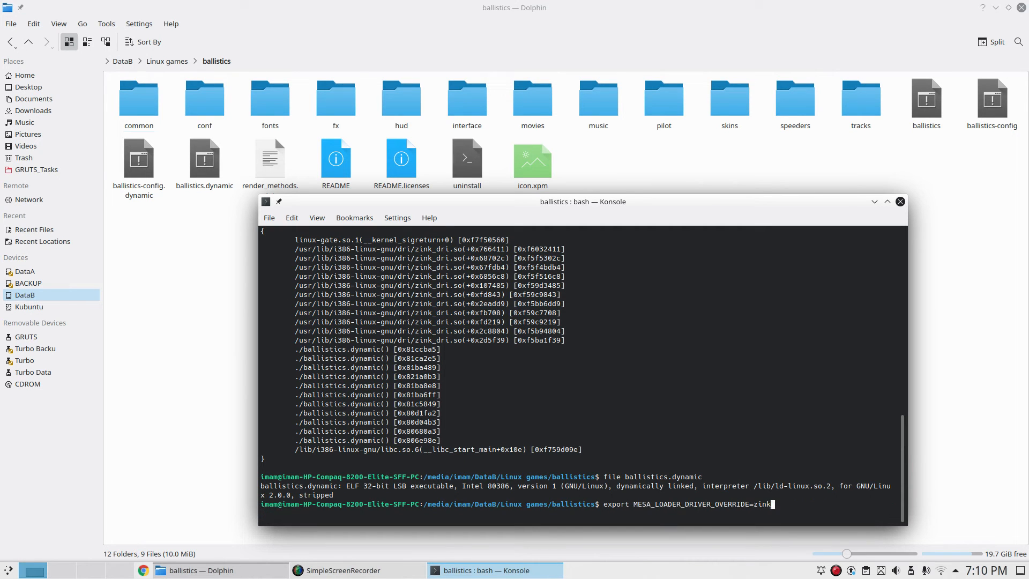
left_click(167, 61)
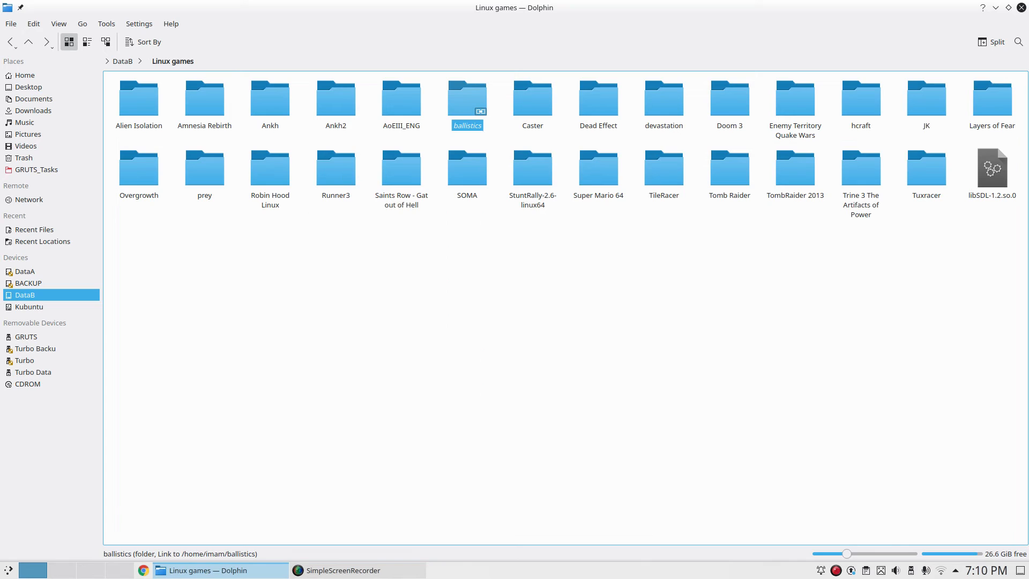
left_click(204, 93)
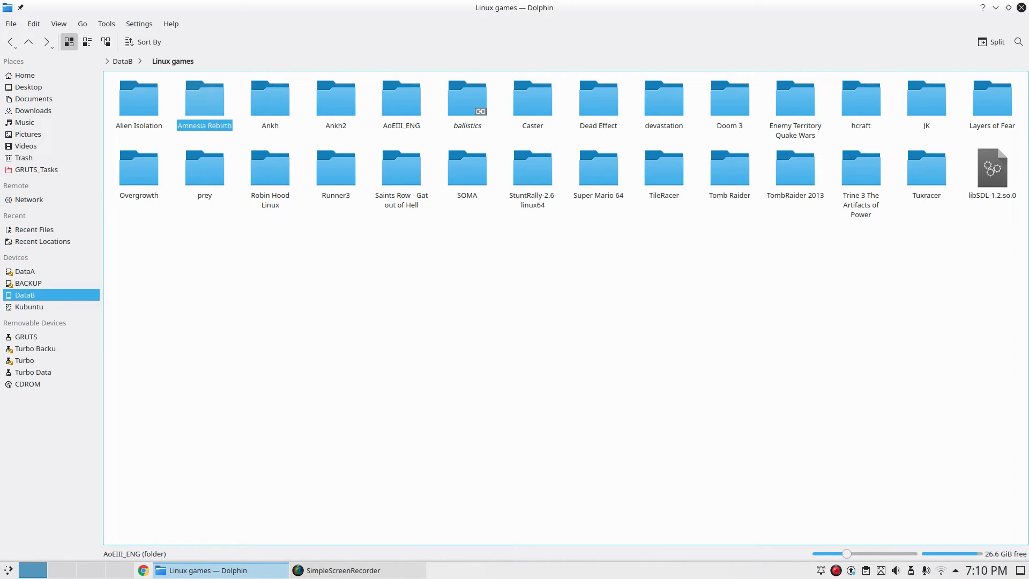
left_click(598, 105)
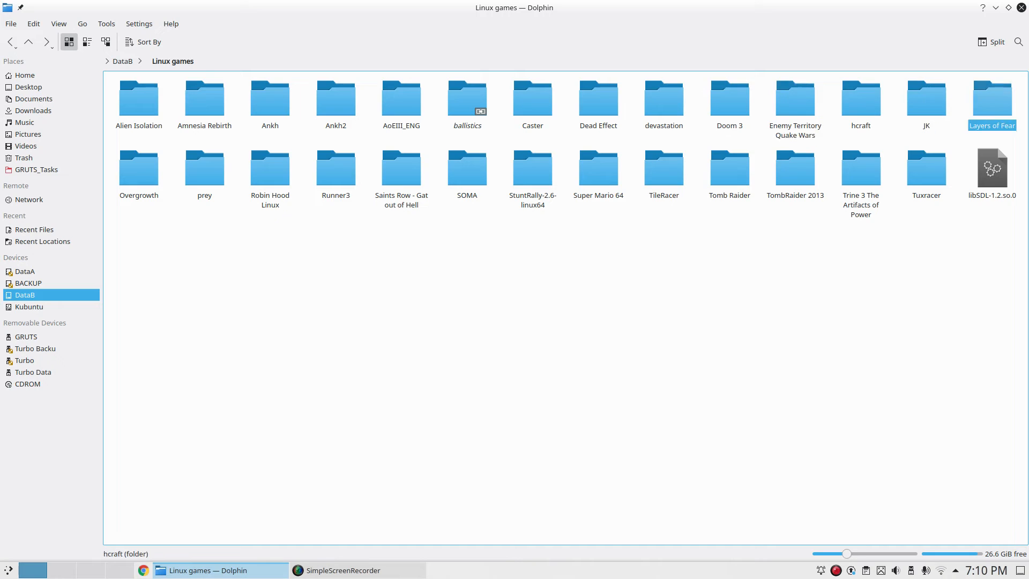
left_click(533, 167)
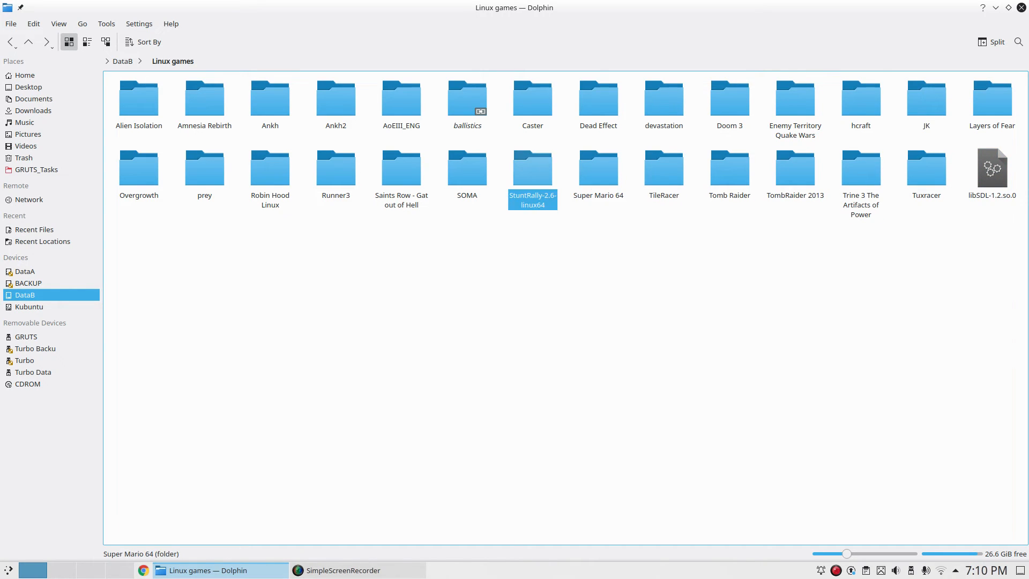
left_click(204, 168)
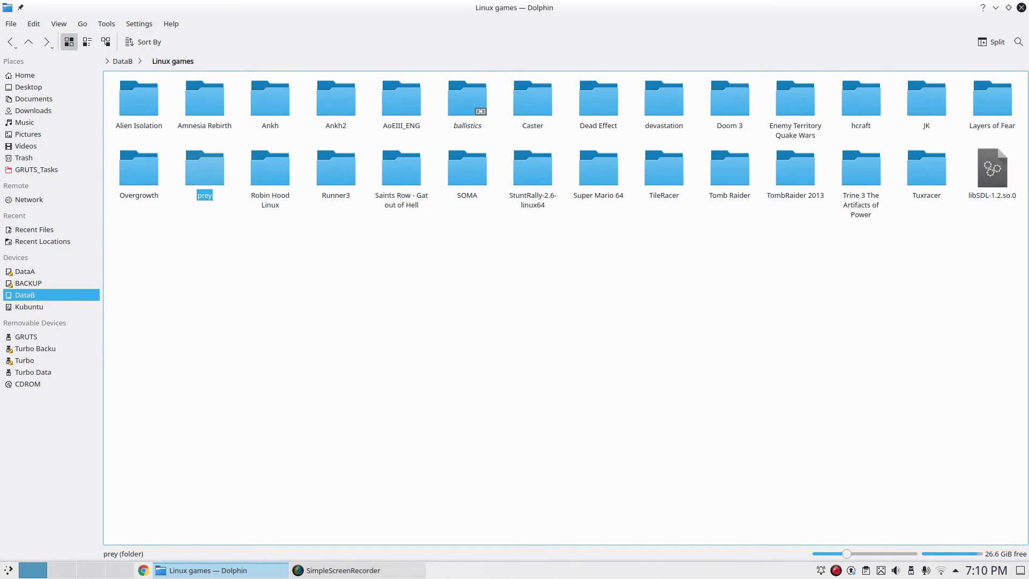
left_click(794, 167)
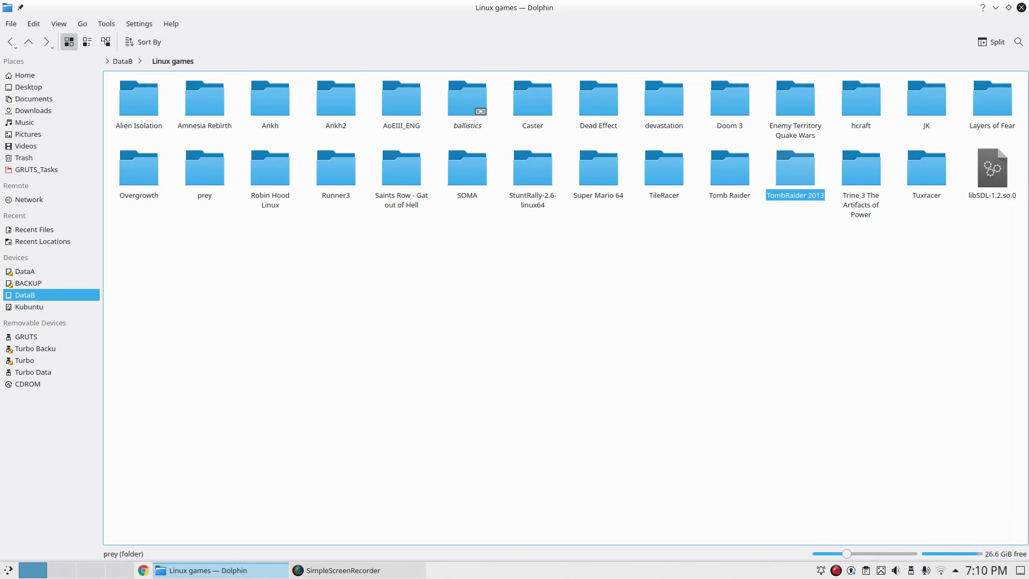
left_click(795, 167)
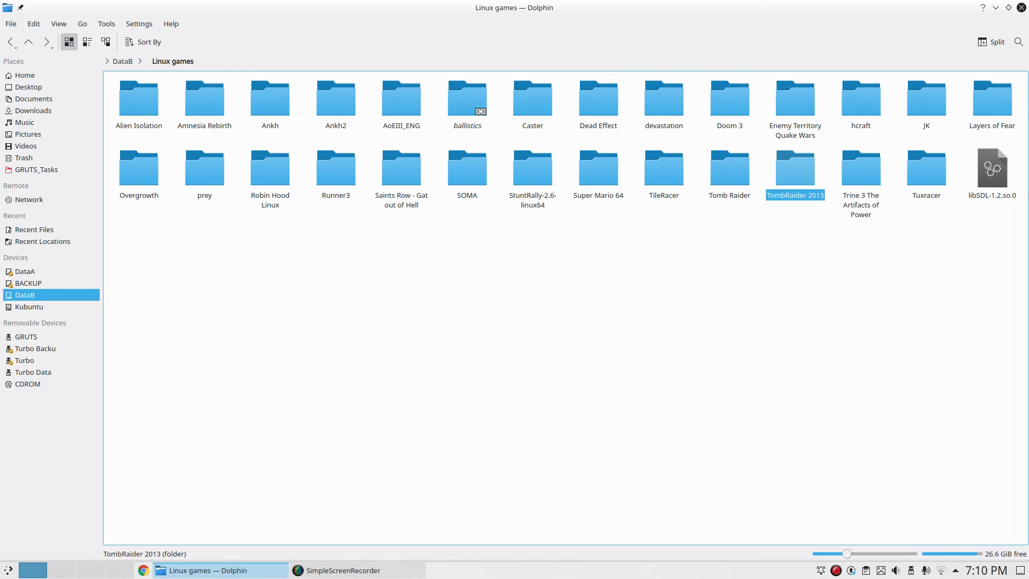
left_click(269, 167)
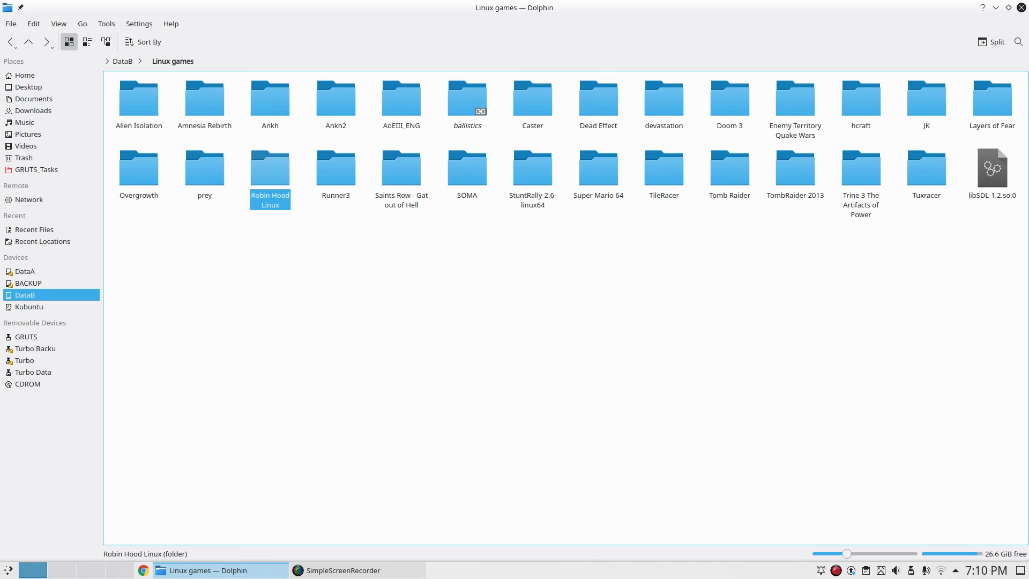
left_click(533, 167)
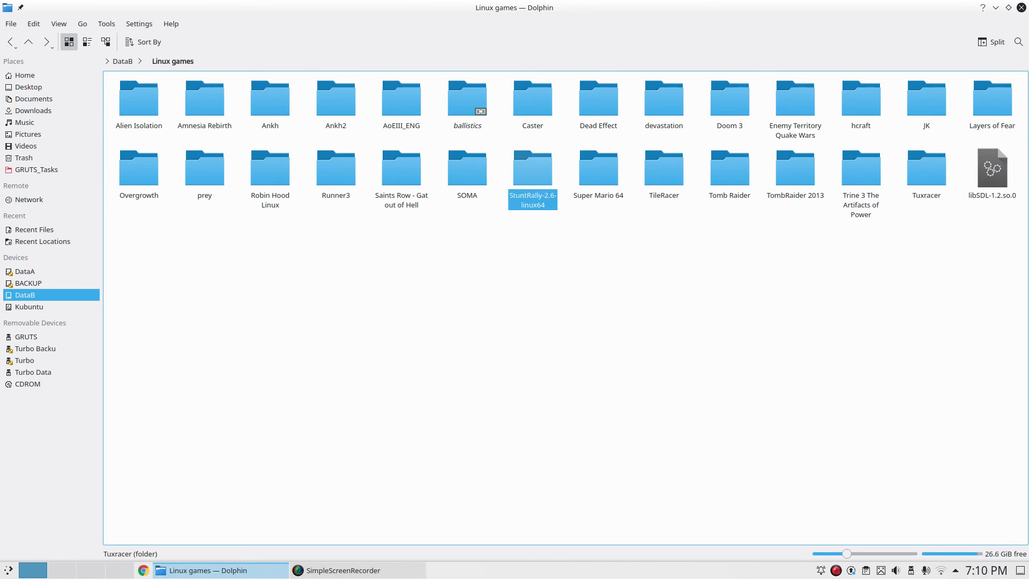
left_click(204, 167)
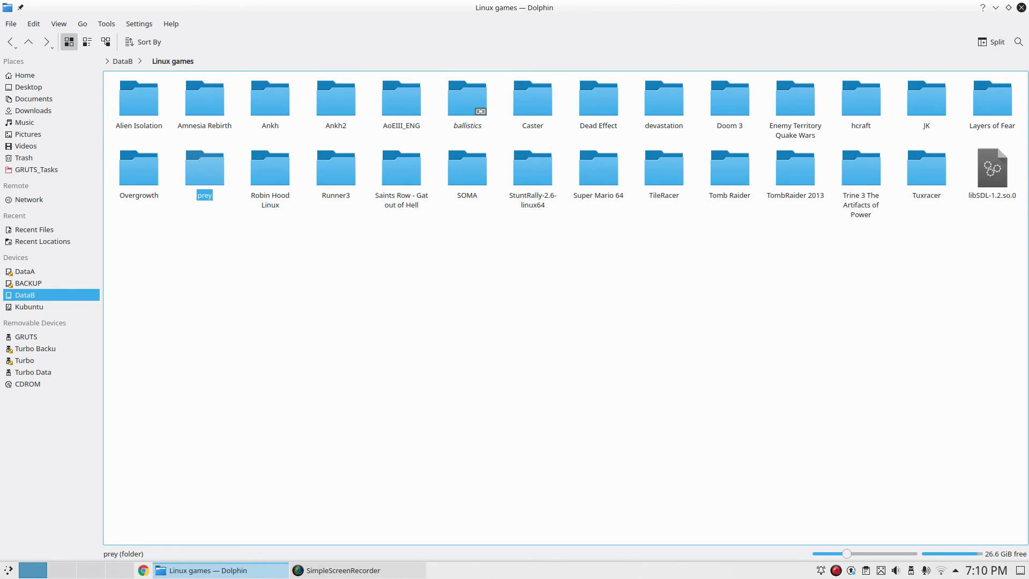